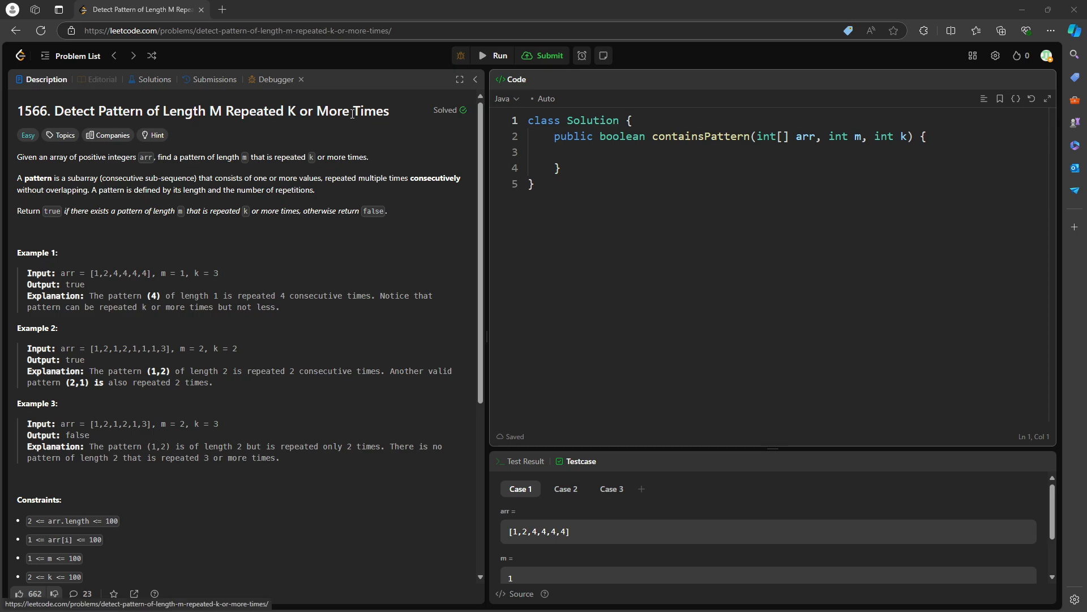
- Capture problem 1566's description and examples as a screenshot region
right_click(352, 113)
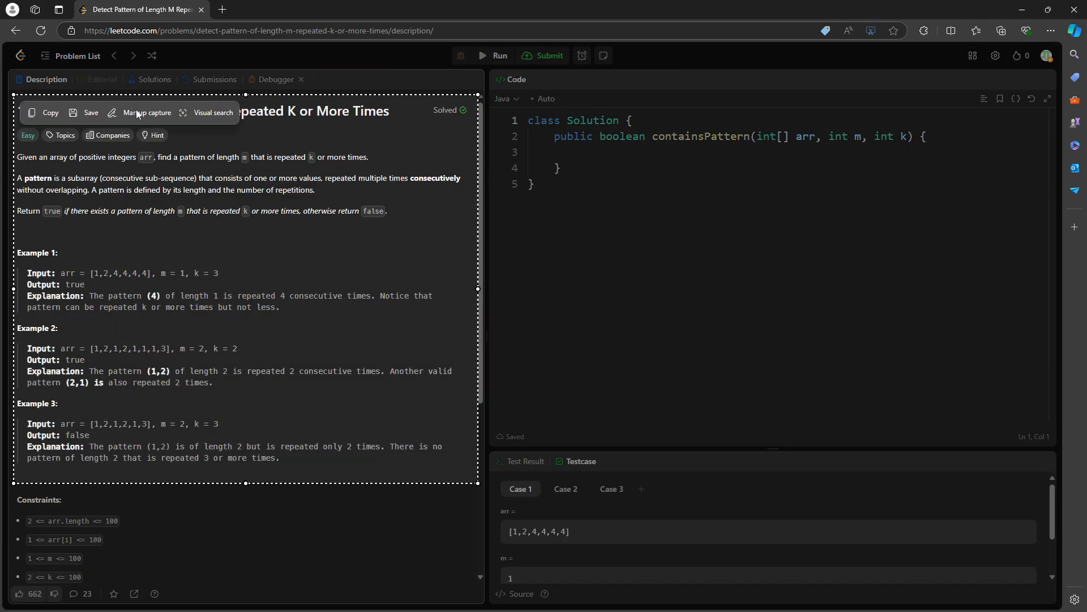
- Mark up the capture in red, circling Example 1's k value and boxing its repeated 4s
left_click(152, 112)
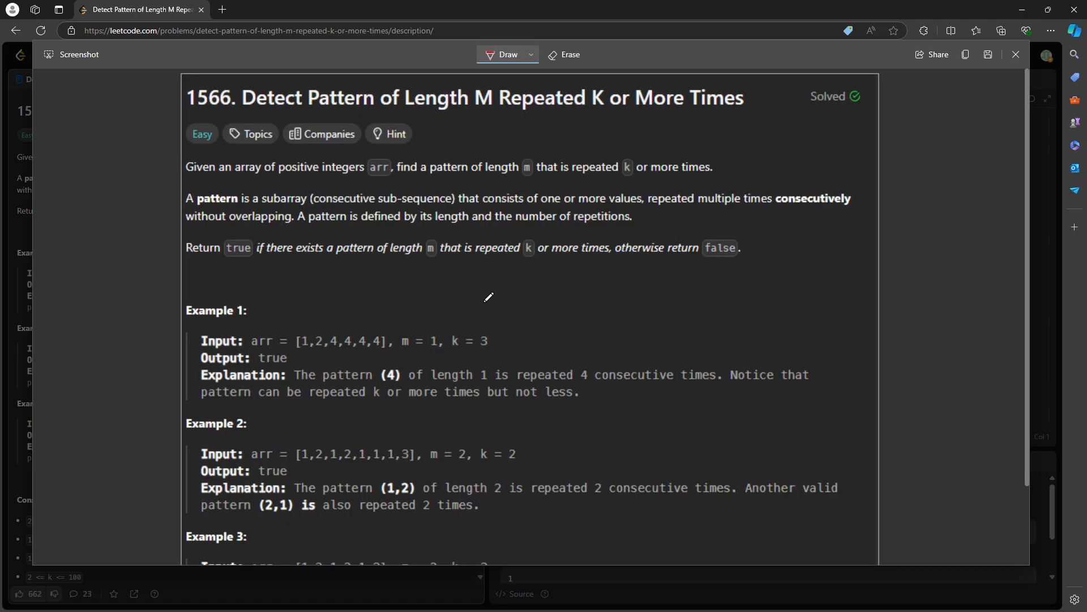
mouse_move(326, 180)
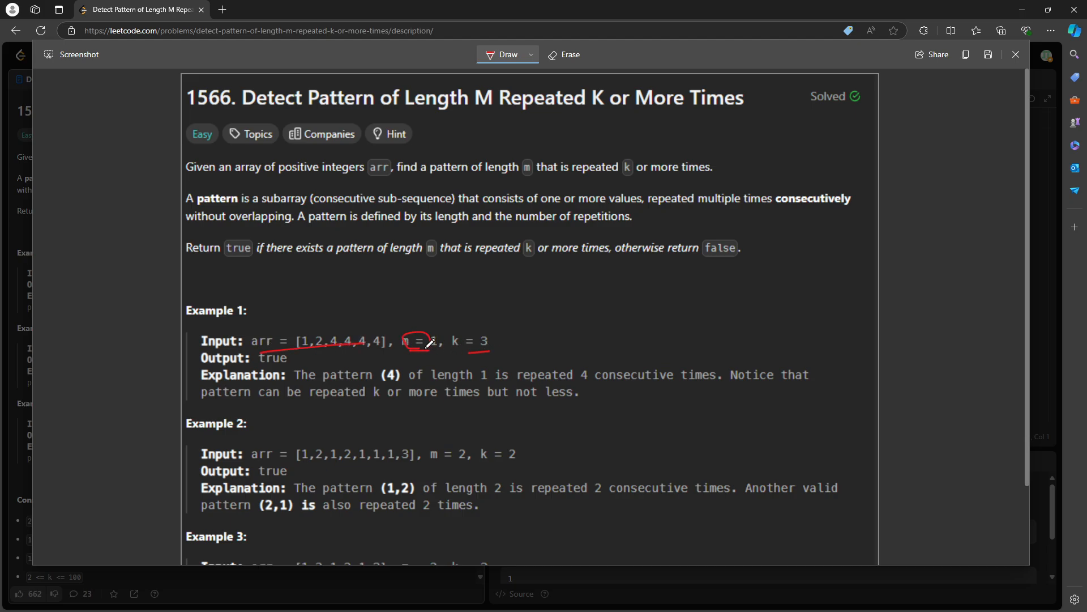
left_click_drag(444, 350, 458, 333)
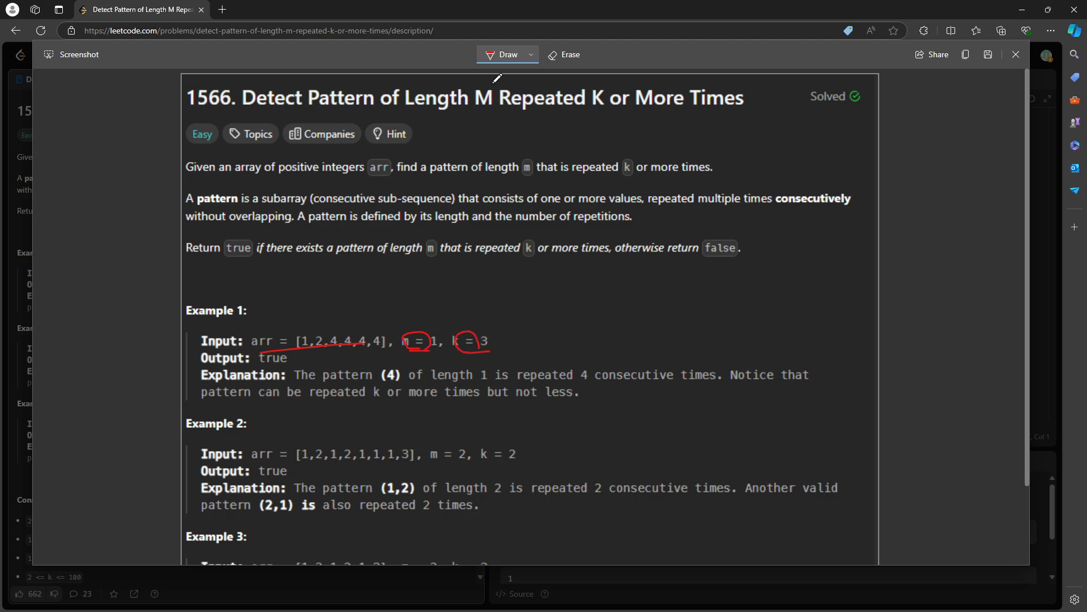
left_click(564, 55)
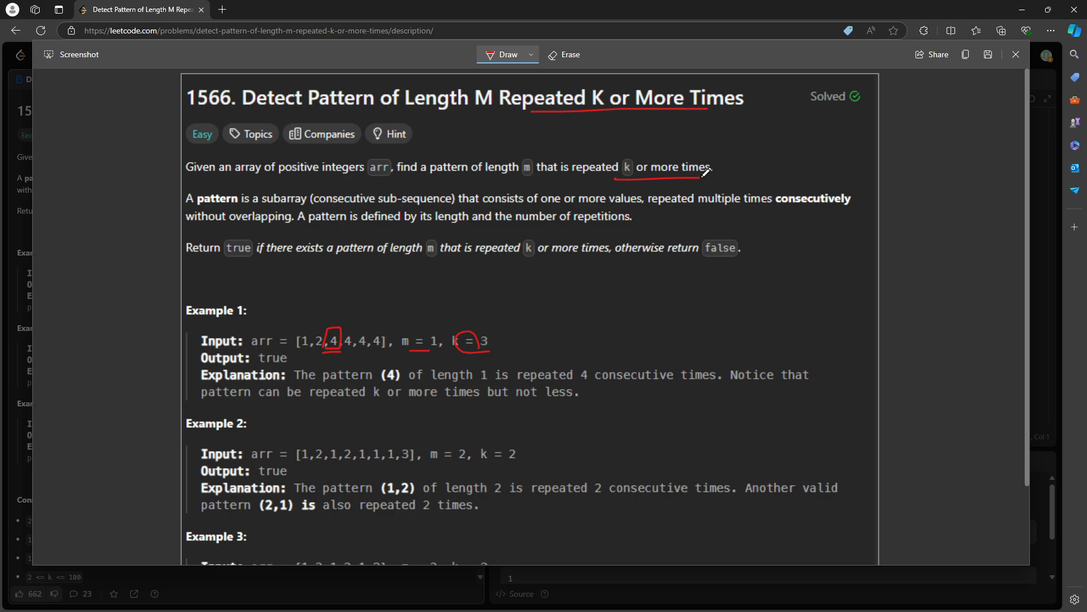
mouse_move(444, 356)
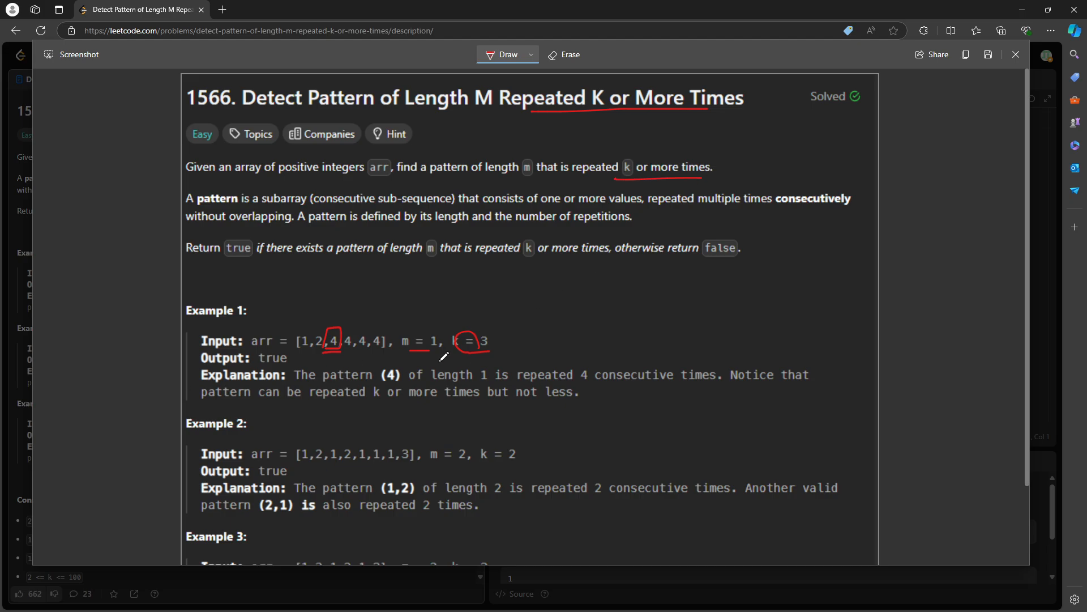
left_click_drag(339, 339, 361, 346)
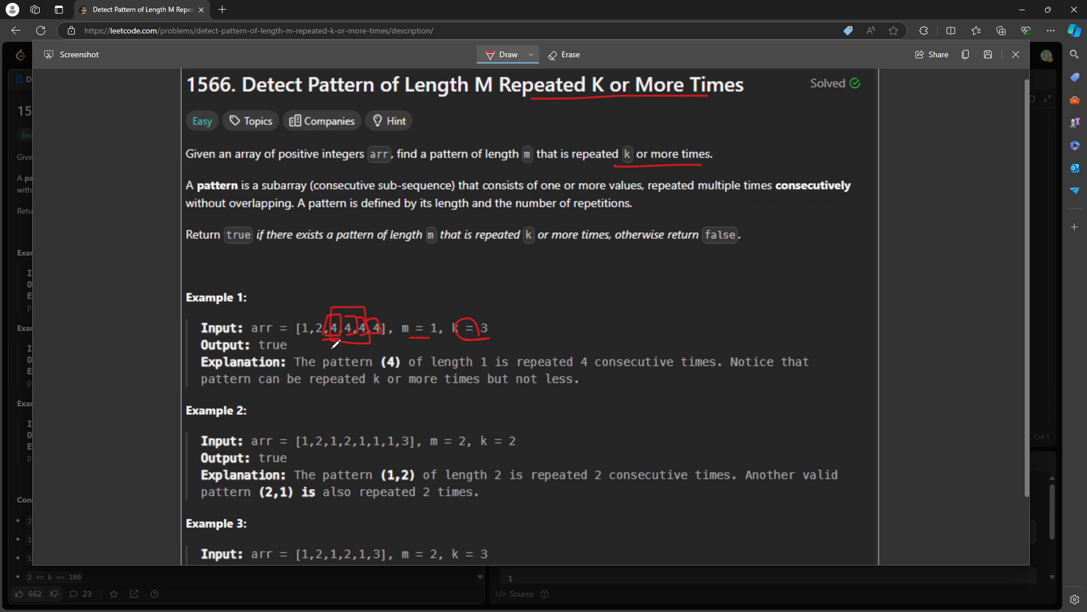
- Circle Example 2's two 1,2 pairs and write the repeat count above them
scroll("down", 3)
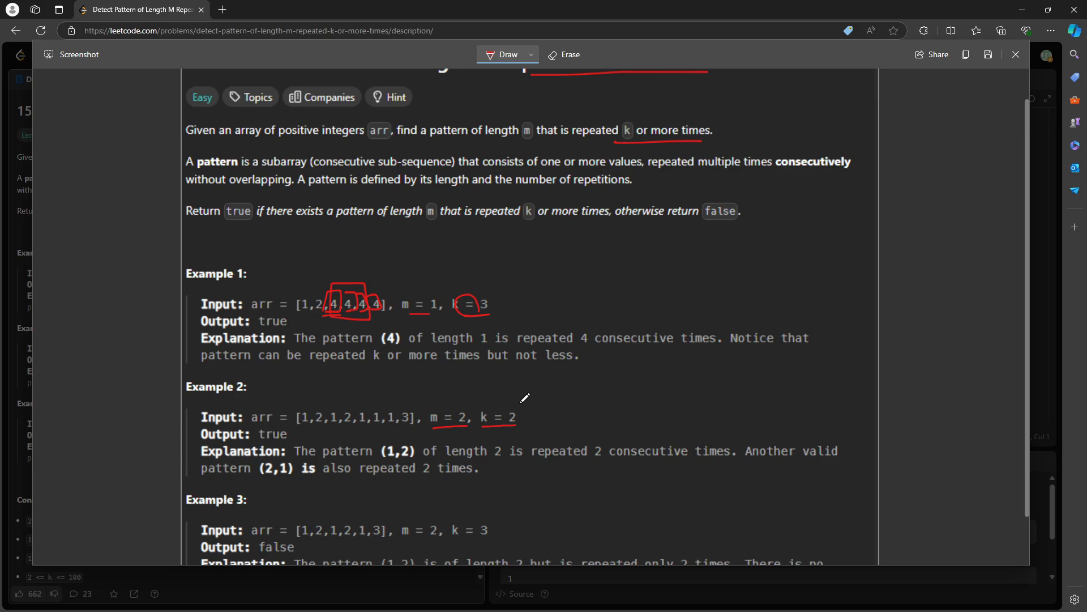
mouse_move(318, 423)
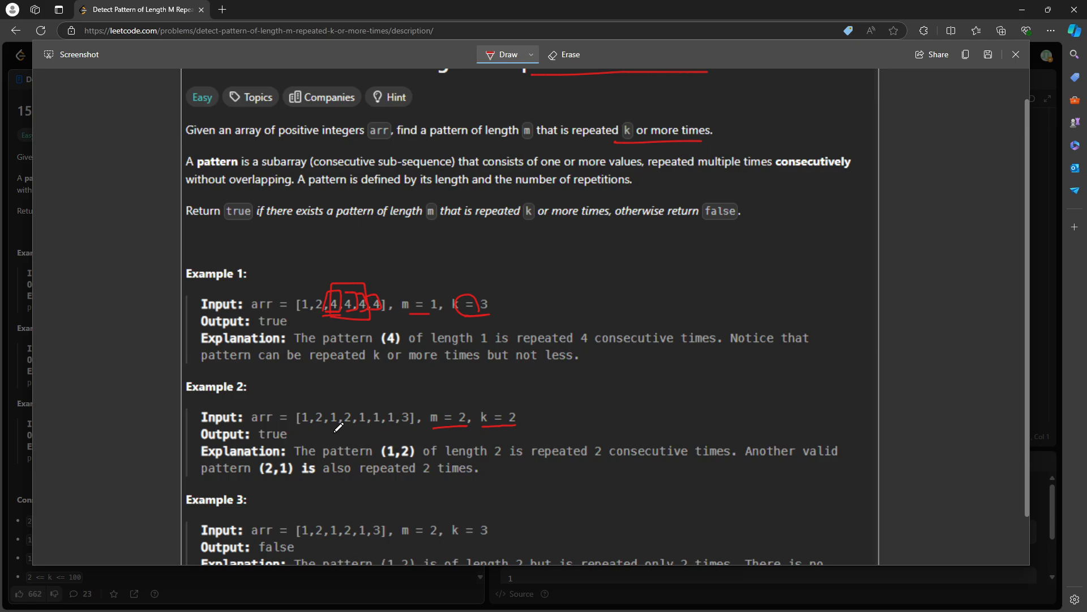
left_click_drag(298, 413, 329, 429)
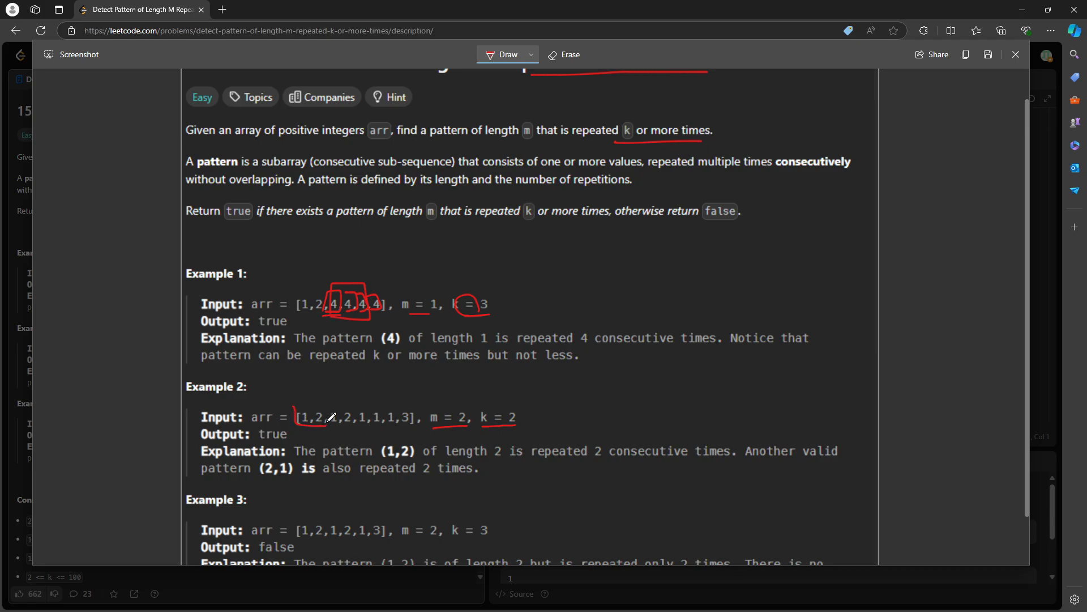
left_click_drag(299, 416, 336, 423)
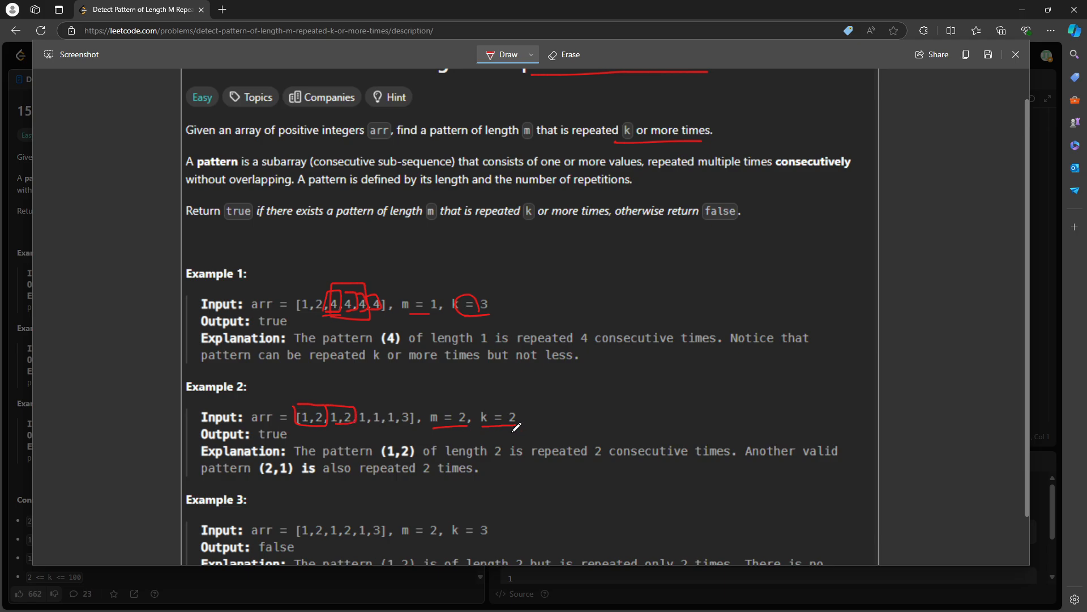
left_click_drag(326, 381, 336, 389)
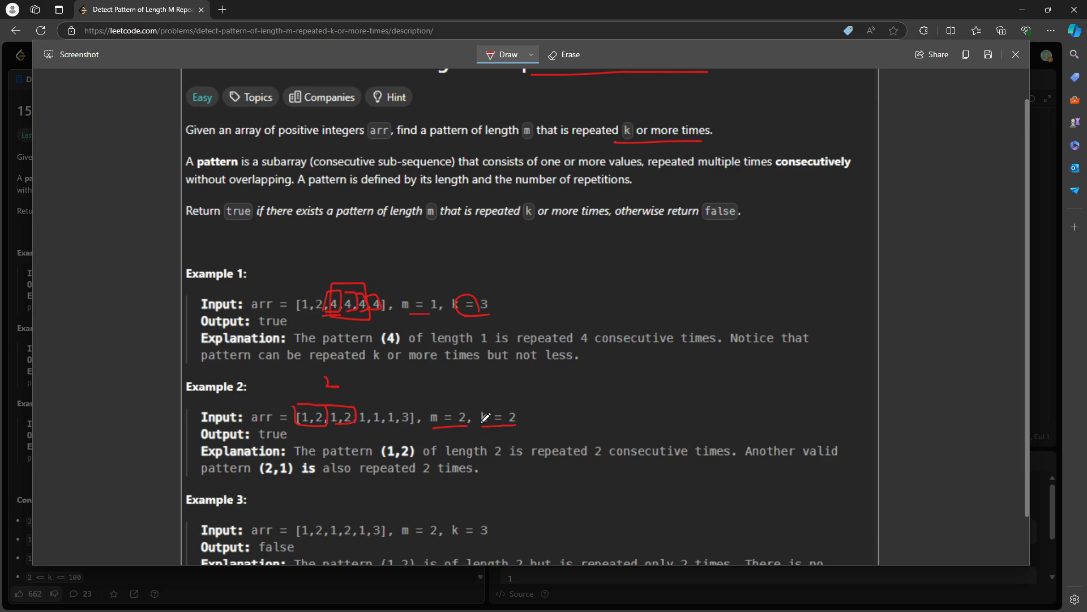
- Underline k in Example 3, circle its 1,2 pairs, and mark pair lengths and trailing 1,3
scroll("down", 3)
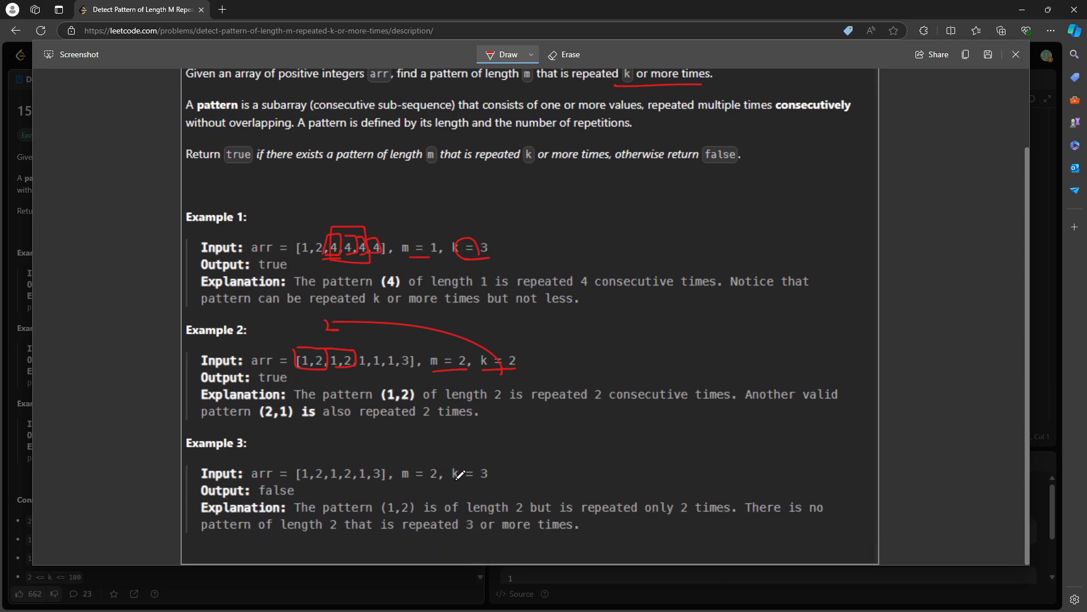
left_click_drag(298, 491, 489, 482)
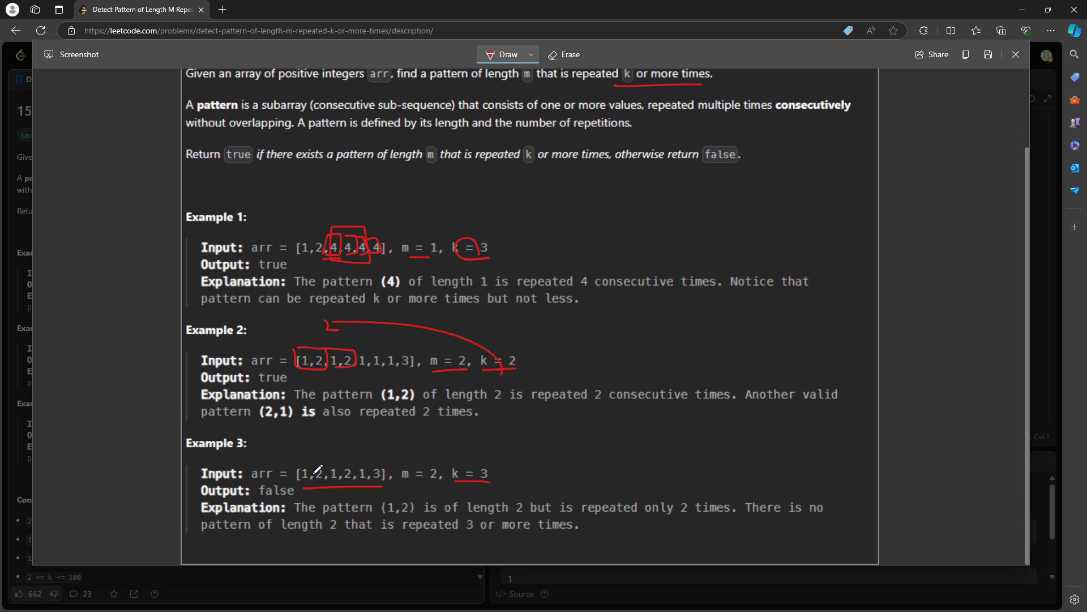
left_click_drag(326, 461, 309, 485)
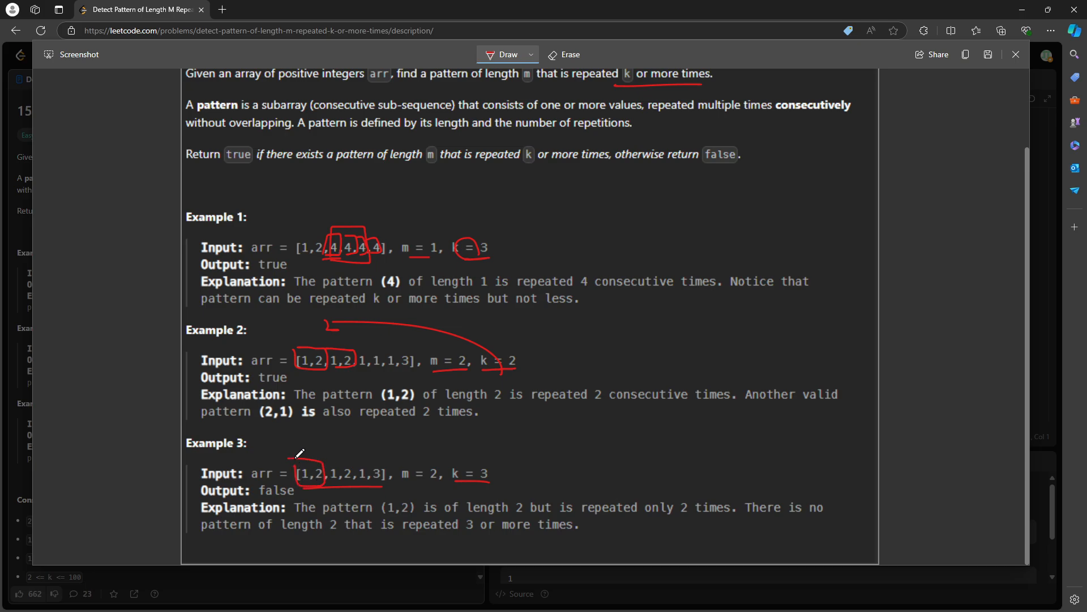
left_click_drag(299, 461, 353, 478)
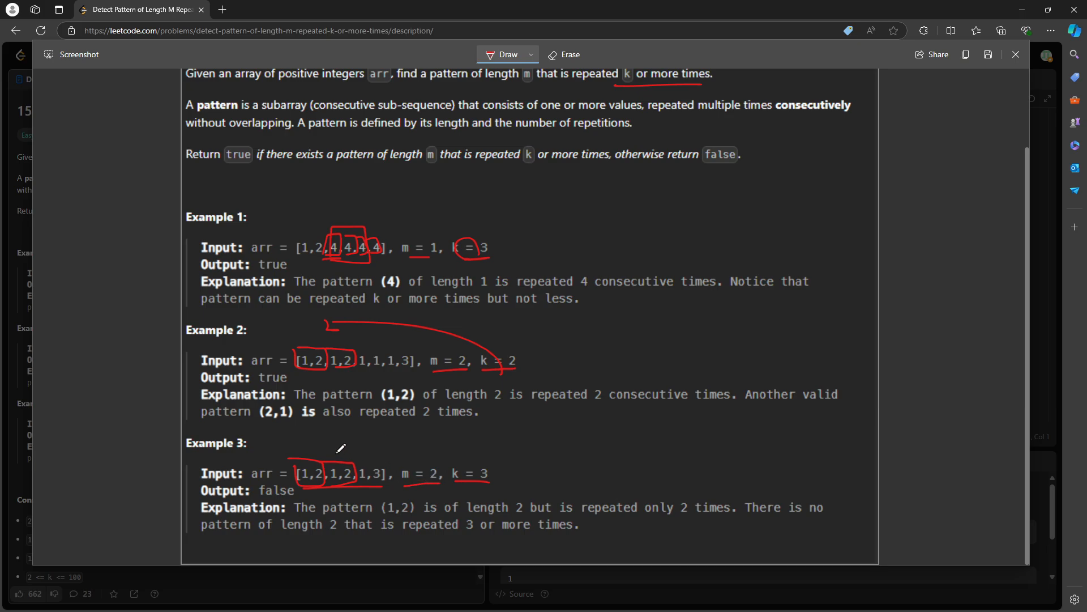
left_click_drag(291, 444, 330, 444)
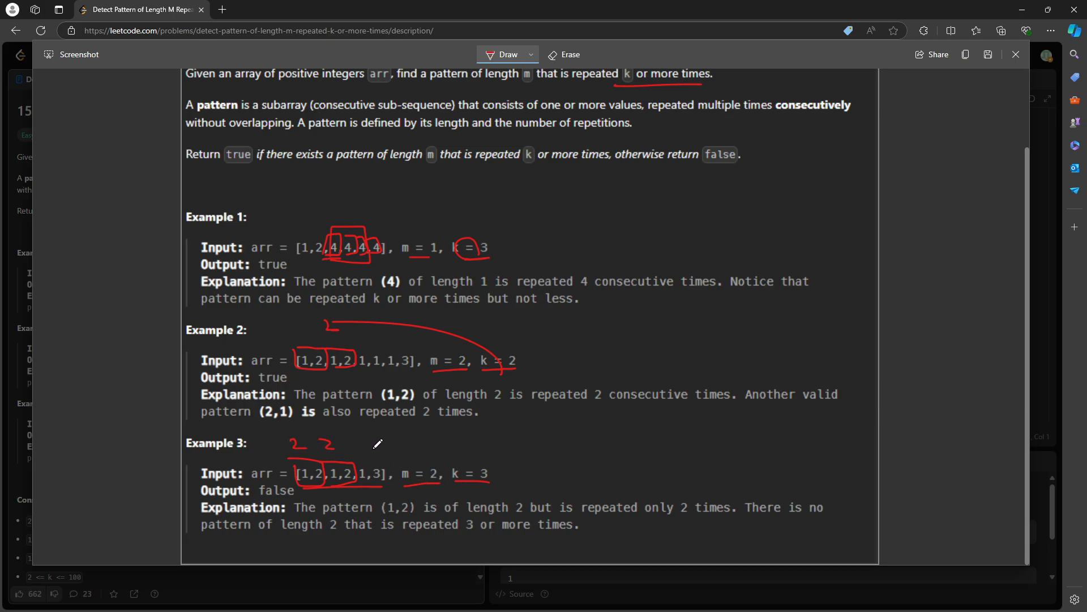
left_click_drag(375, 441, 385, 464)
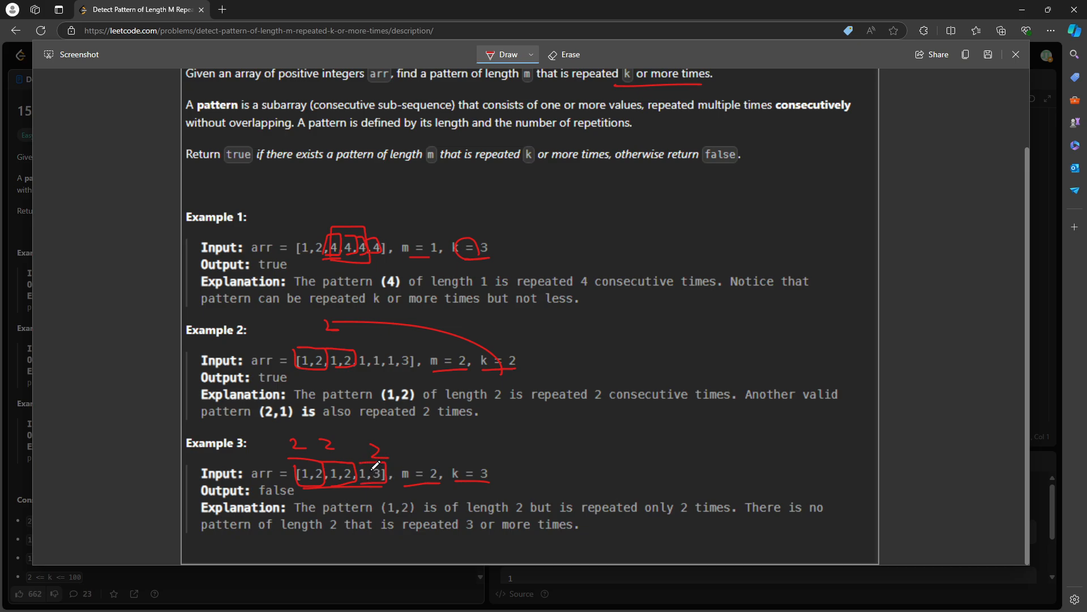
left_click(564, 55)
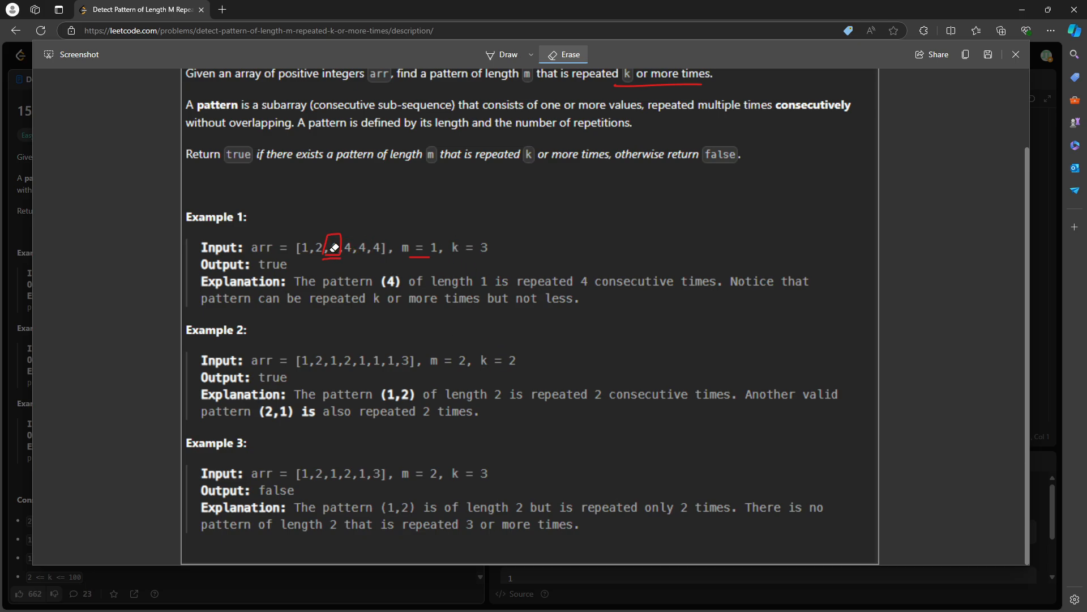
- Erase leftover Example 1 marks, strike through its input, and label Example 2's pairs i and j
left_click_drag(333, 247, 375, 217)
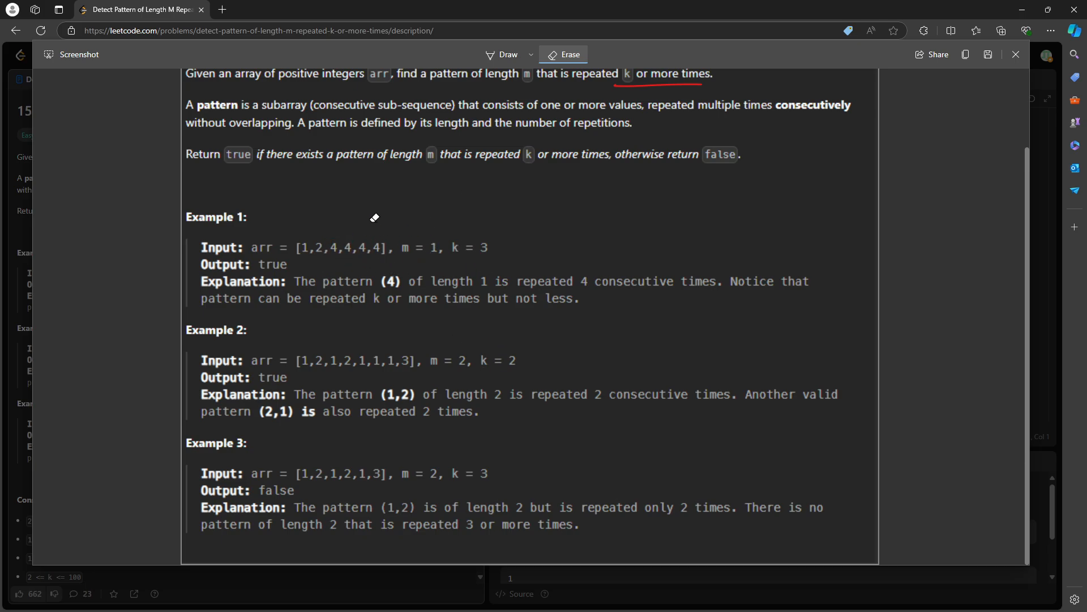
left_click(506, 55)
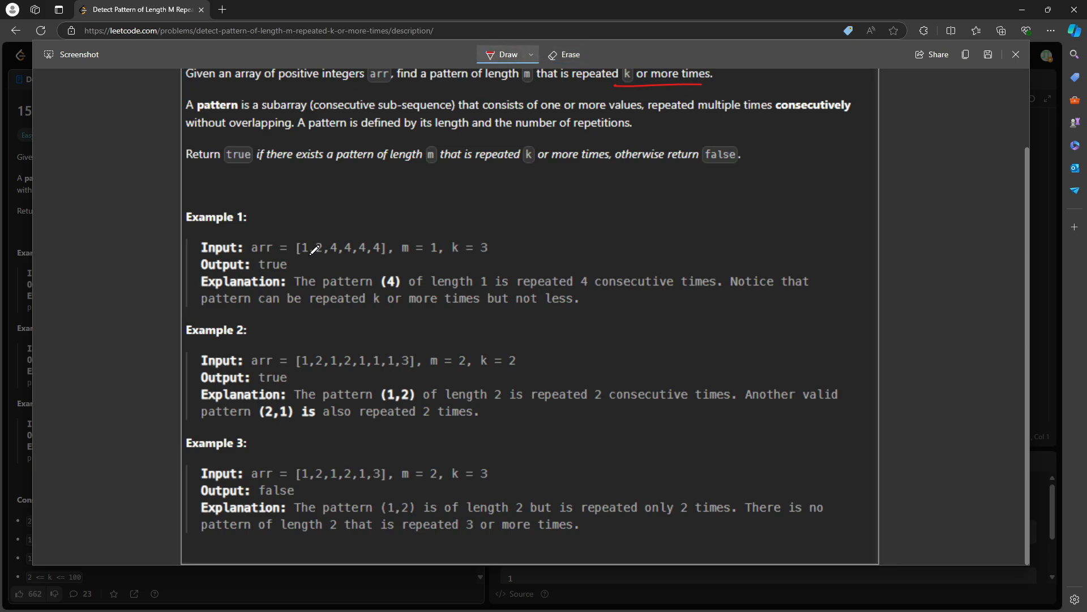
left_click_drag(311, 256, 458, 253)
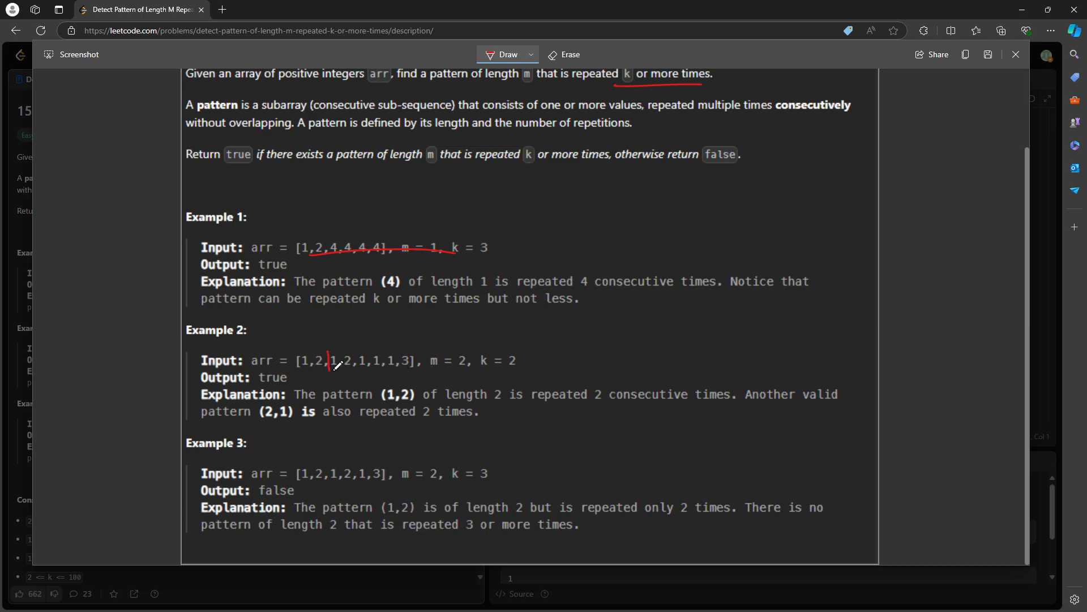
left_click_drag(299, 357, 353, 371)
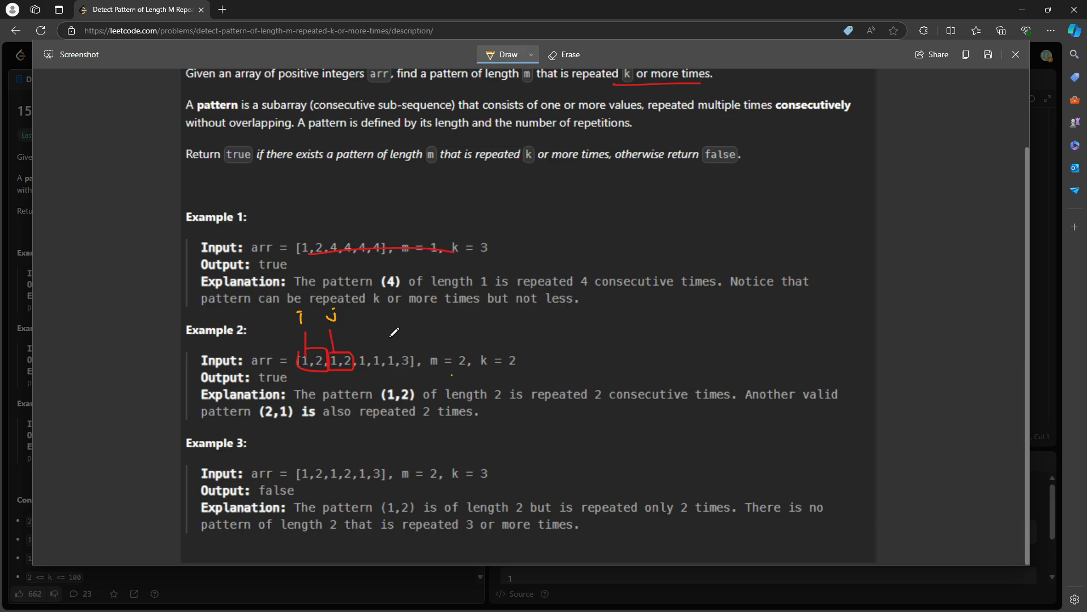
- Draw green lines around Example 2's m = 2 and k = 2 elements
left_click(531, 55)
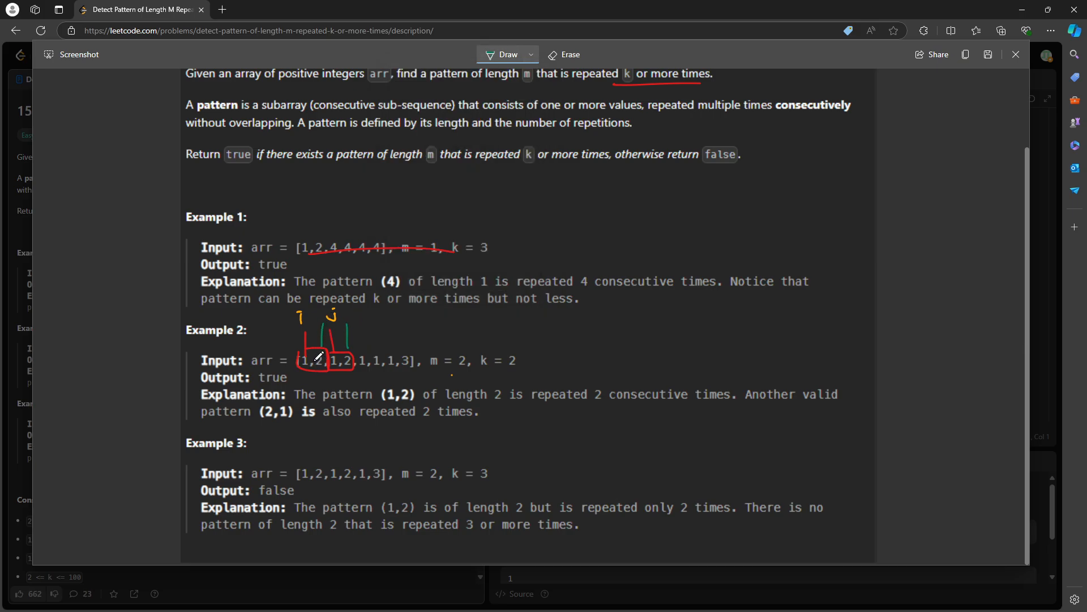
left_click_drag(430, 367, 471, 357)
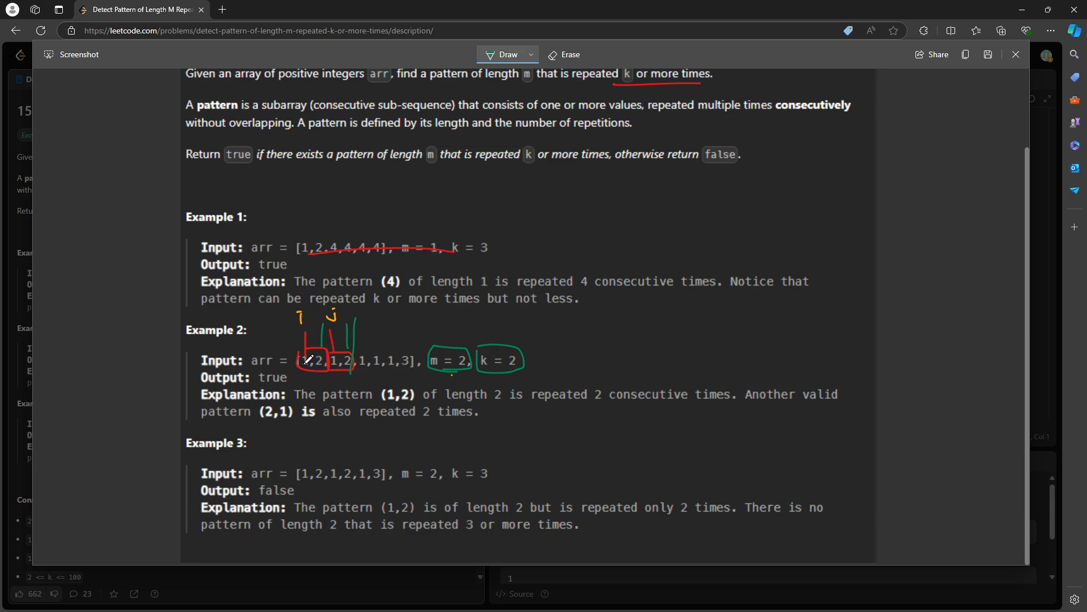
left_click(564, 54)
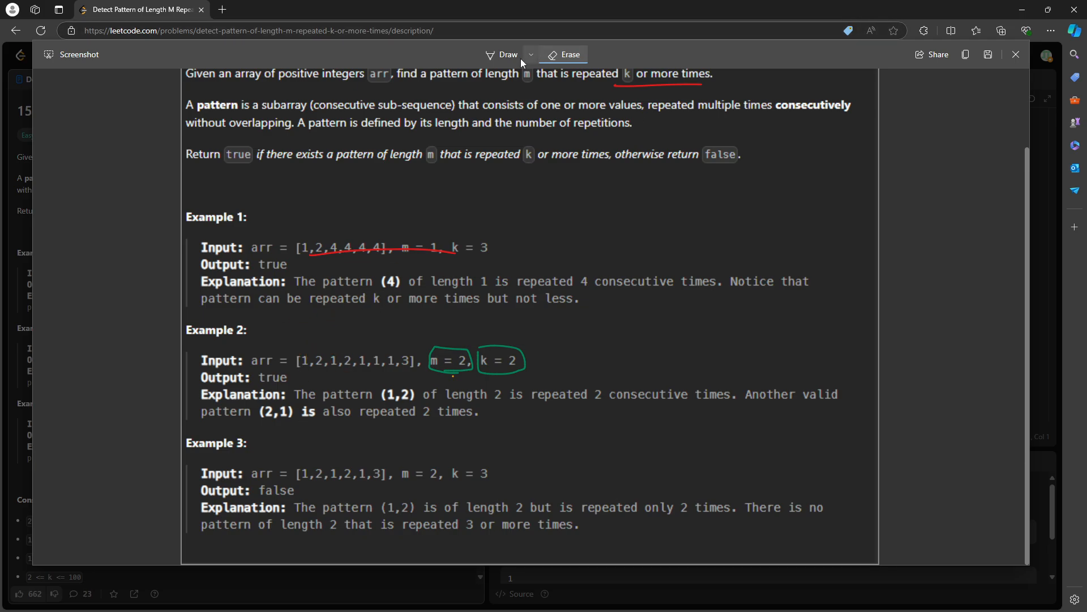
- Draw green and orange pointer lines in Example 2, then close the annotated screenshot
left_click(507, 55)
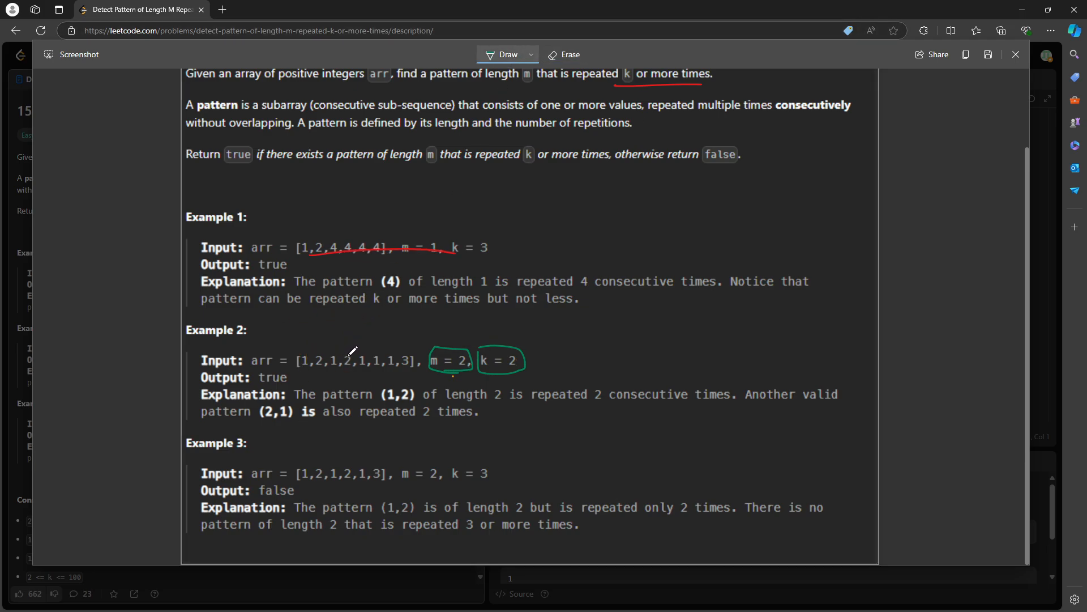
left_click_drag(347, 327, 345, 364)
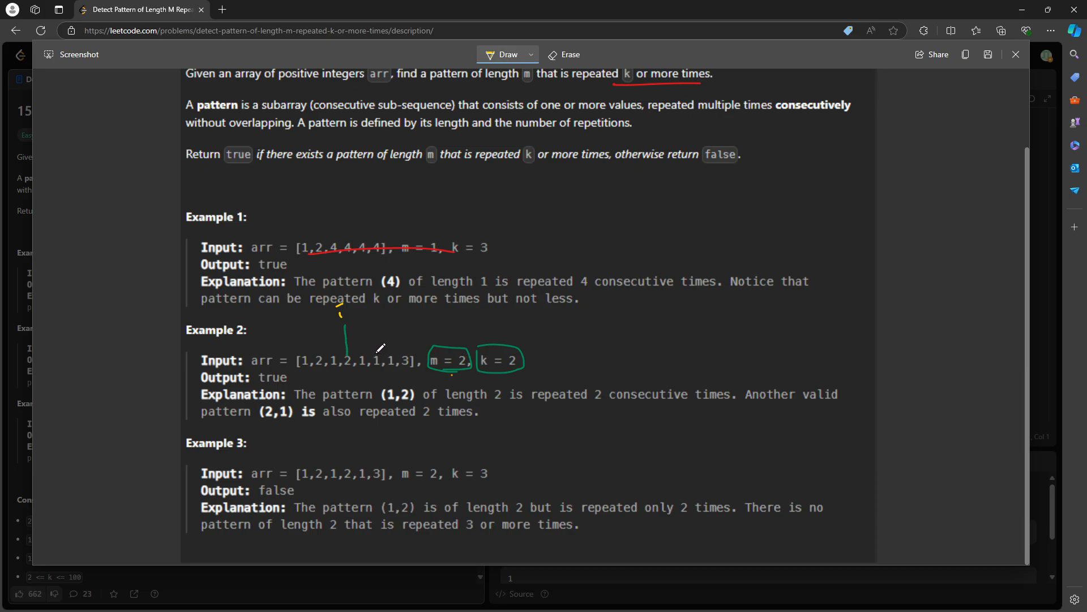
left_click_drag(378, 305, 378, 353)
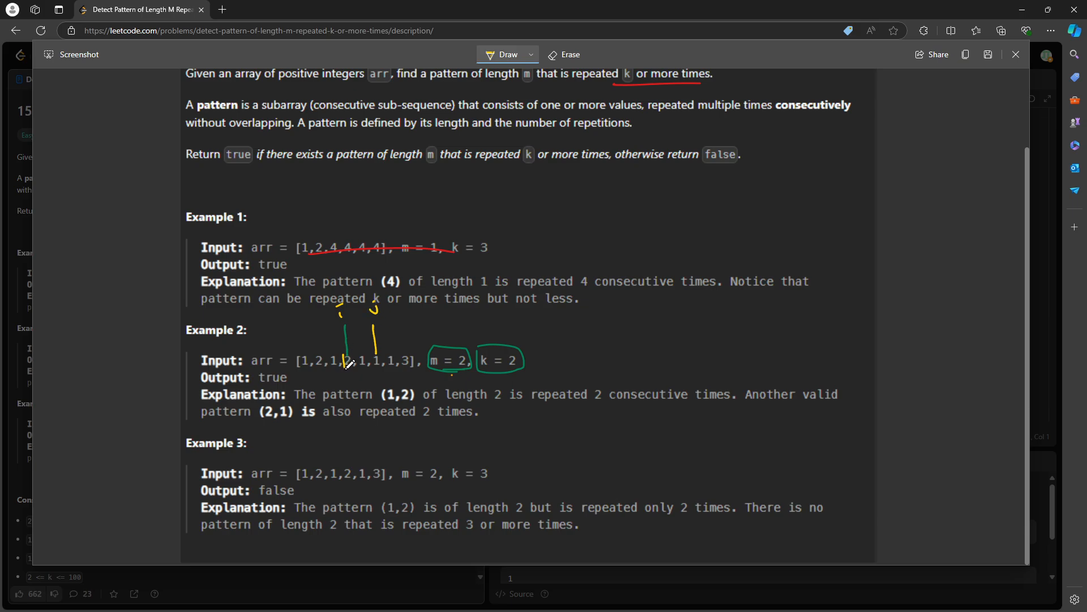
left_click_drag(339, 346, 399, 364)
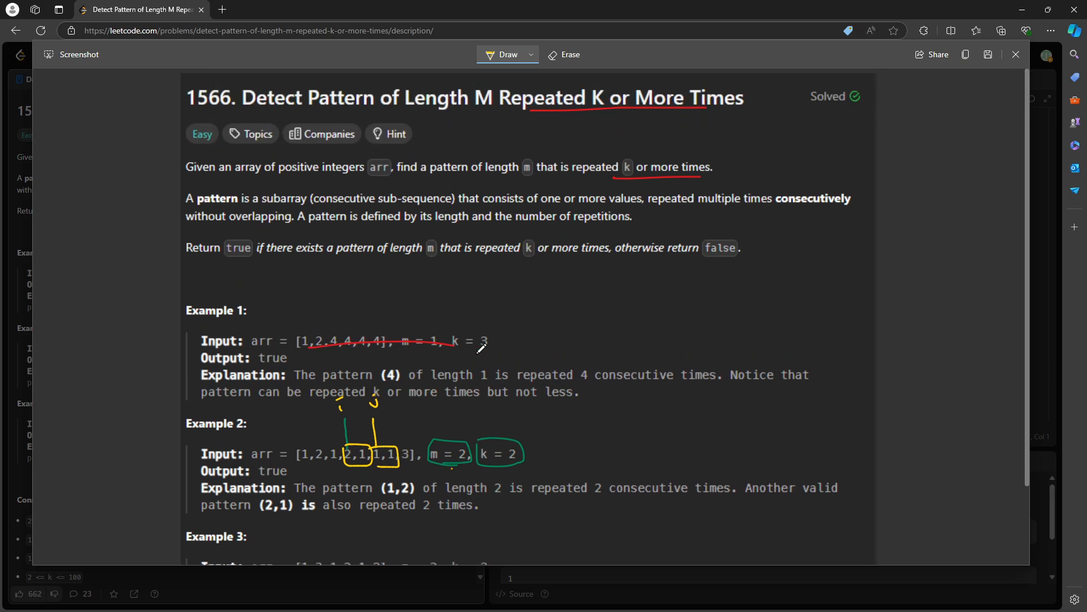
scroll("down", 3)
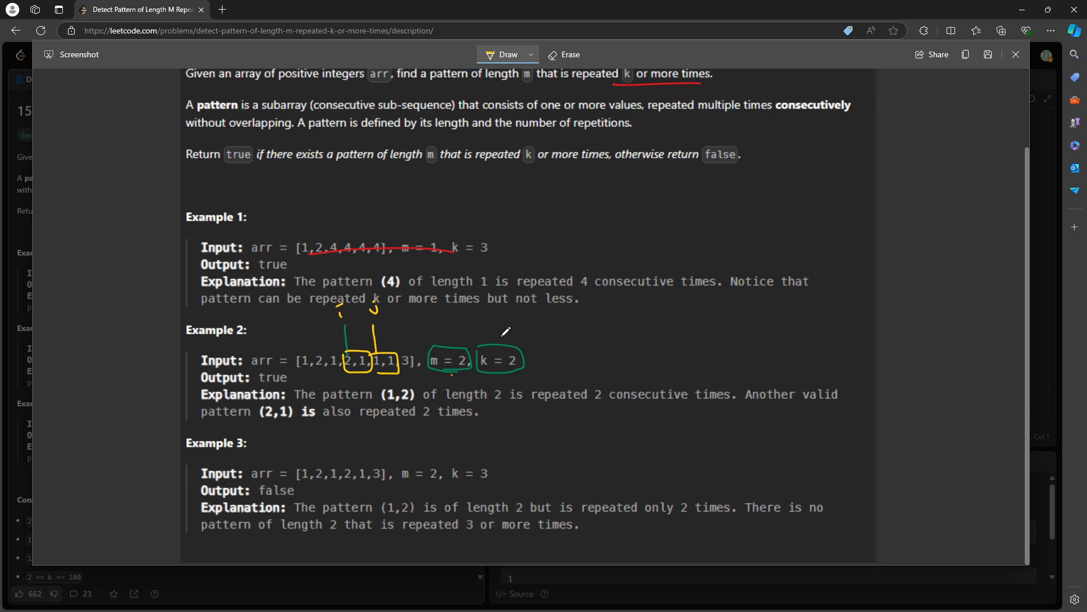
left_click(1016, 54)
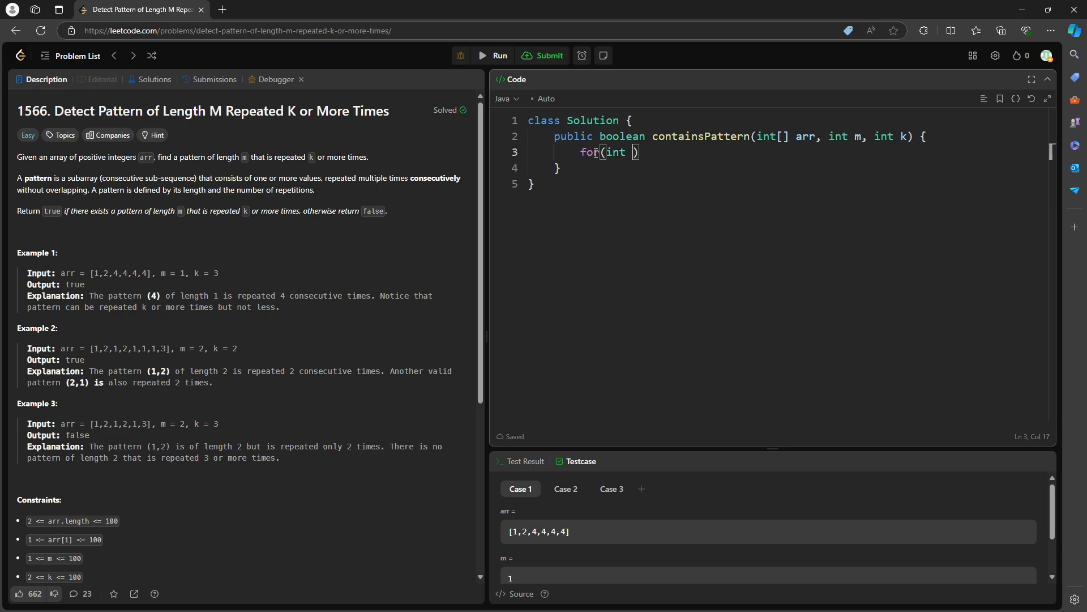
- Write the loop header for(int i = 0, j = i+m, count = 0; j < arr.length; i++, j++)
type("i = 0, j =")
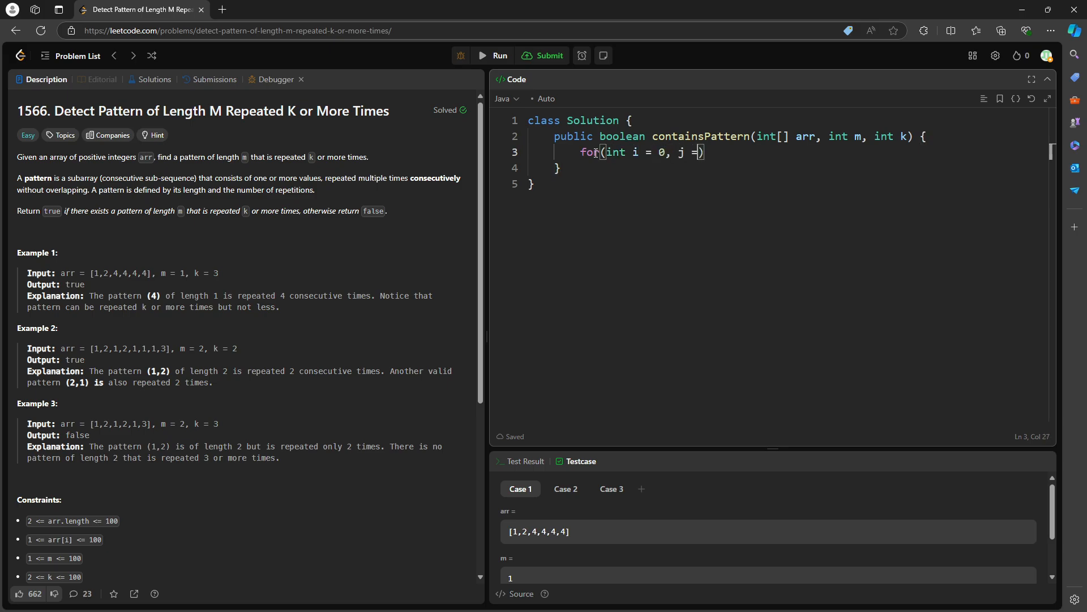
type("i+m;")
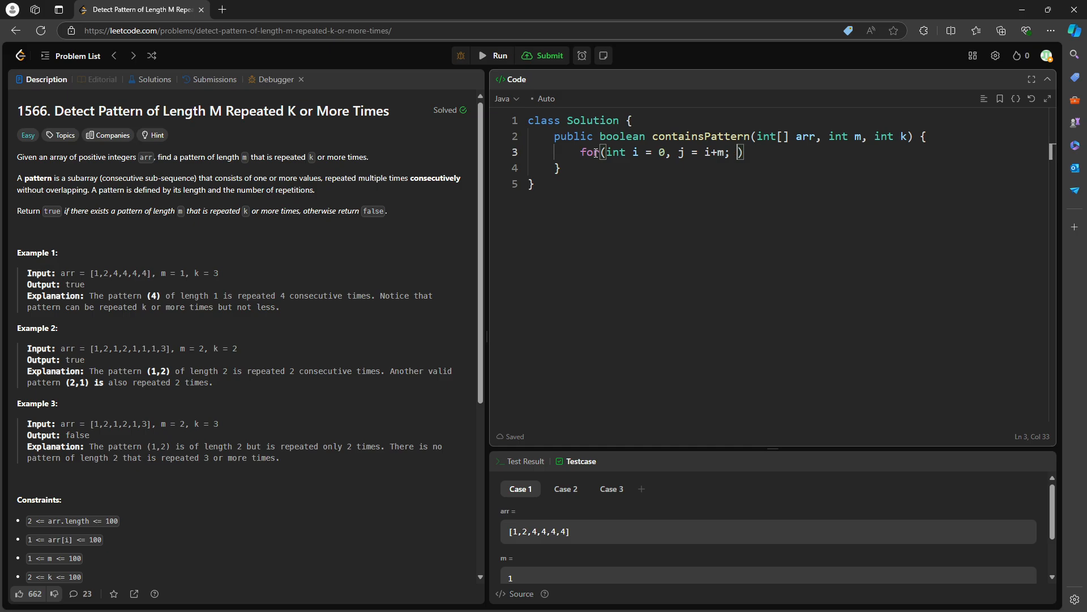
type("coun")
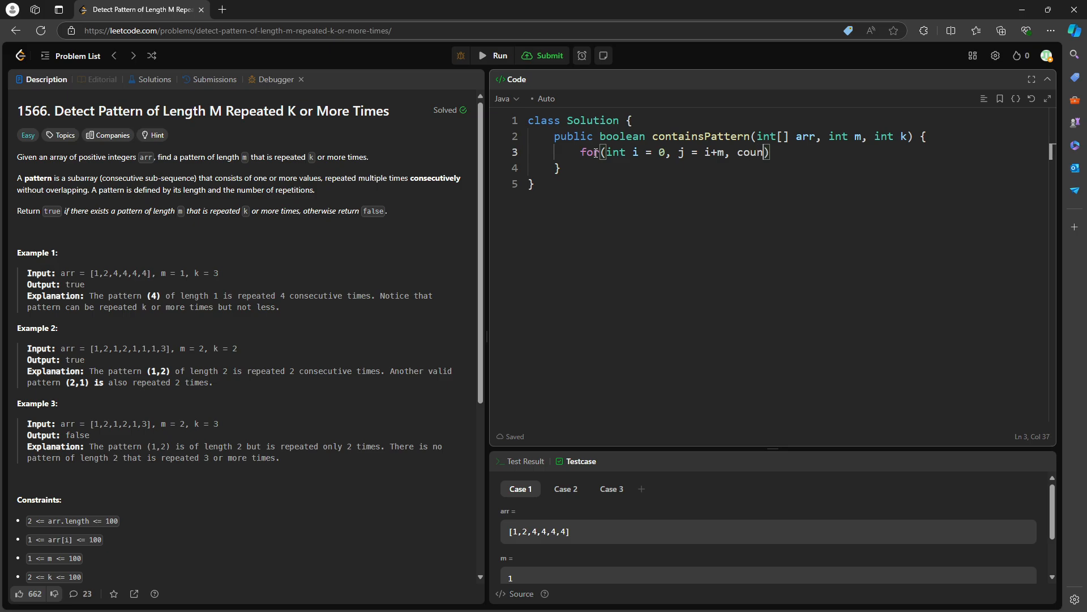
type("= 0; j < a")
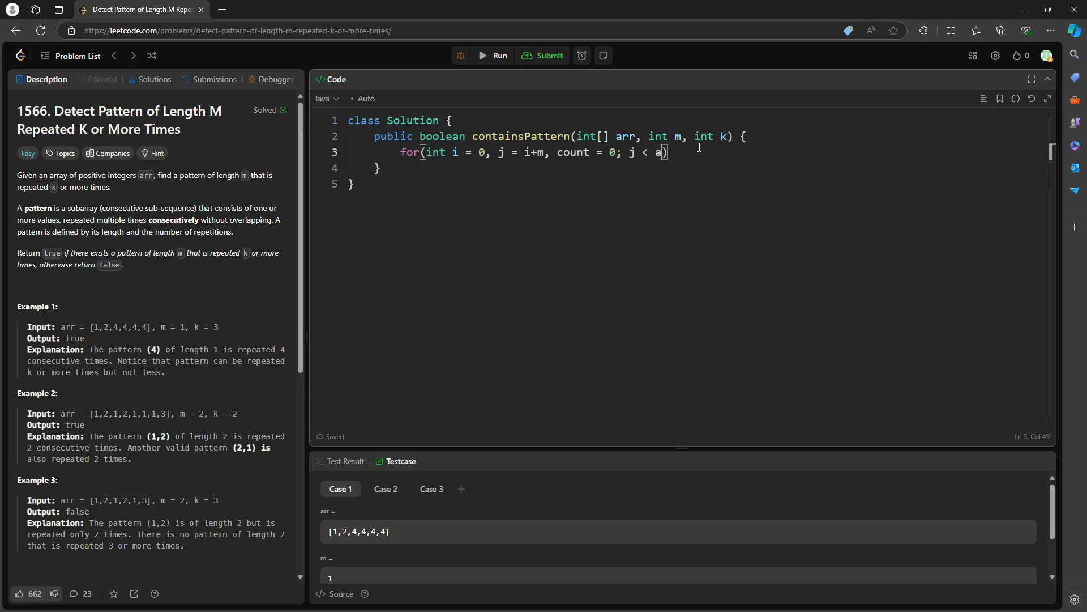
type("rr.length; i++, j++")
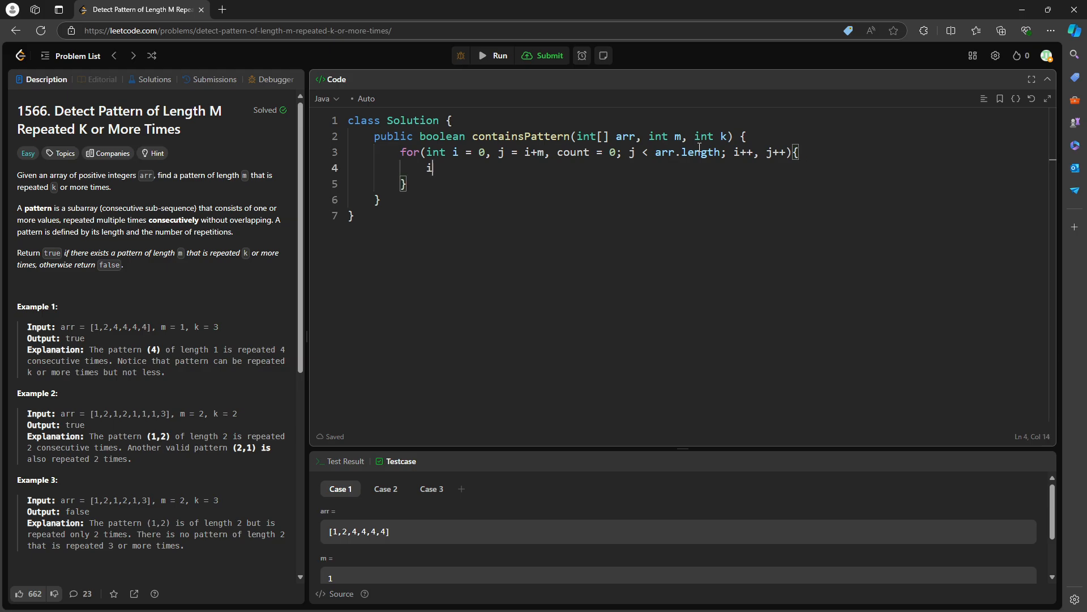
- Add if(arr[i] != arr[j]) that resets count to 0
type("if(arr[i] != a)")
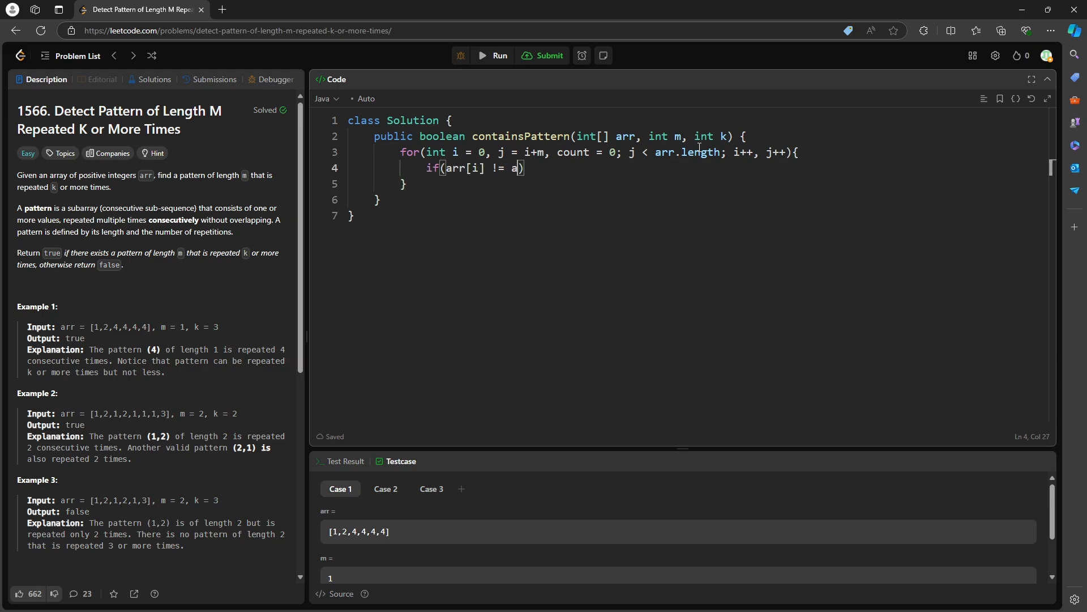
type("rr[j]){")
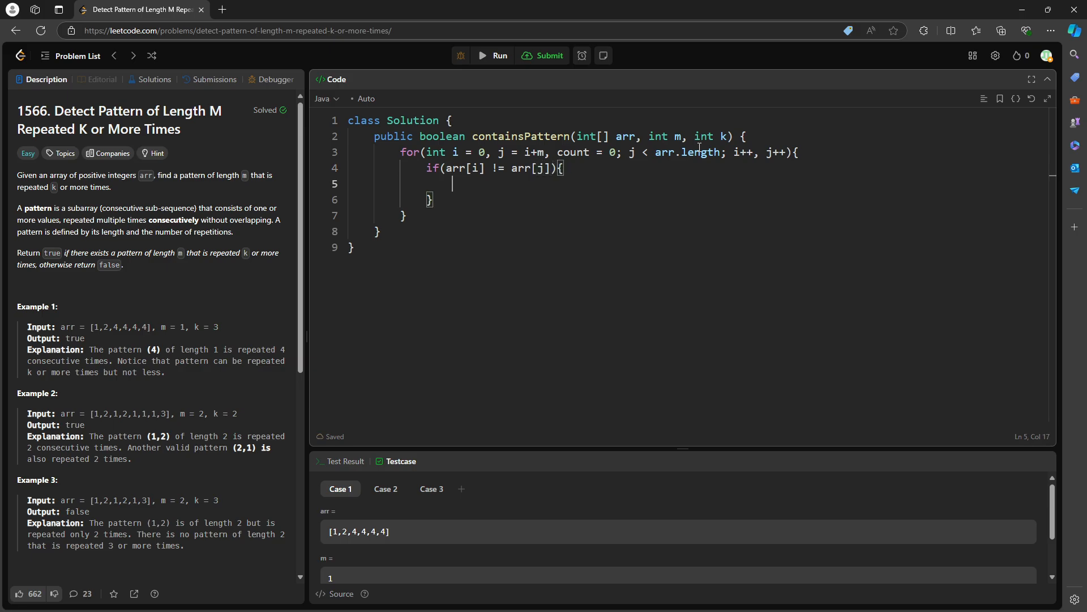
type("count = 0;")
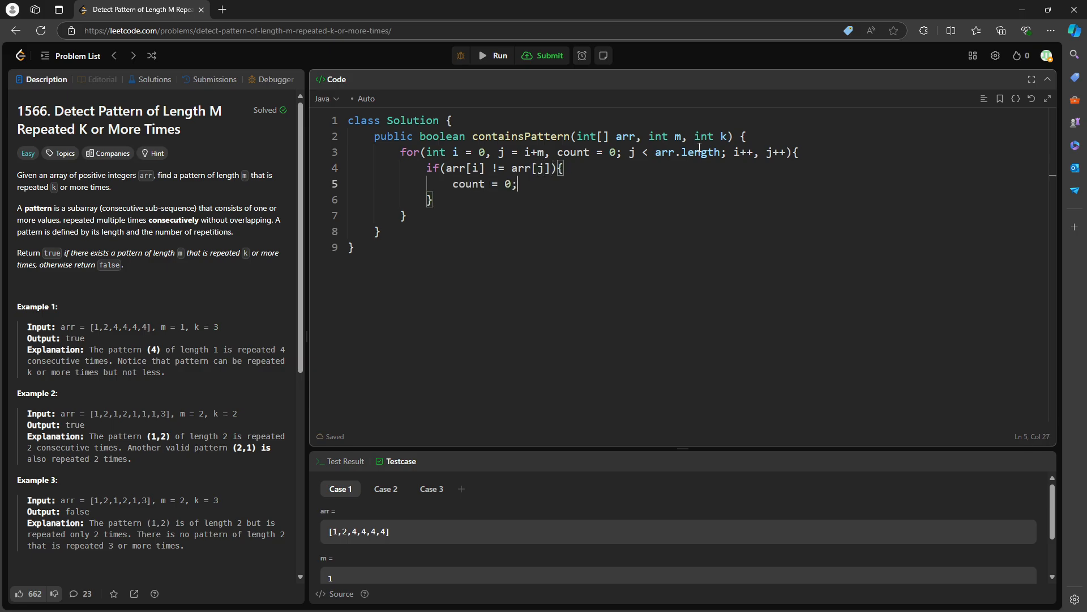
- Add an else branch with count++ and begin an if(count == ...) check
type("else i")
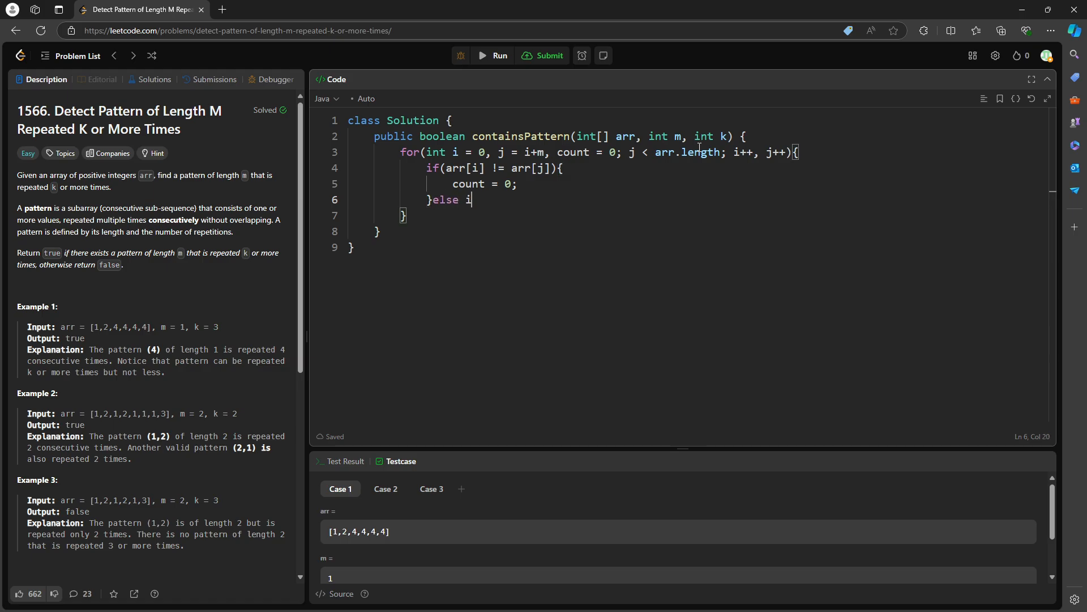
type("f()")
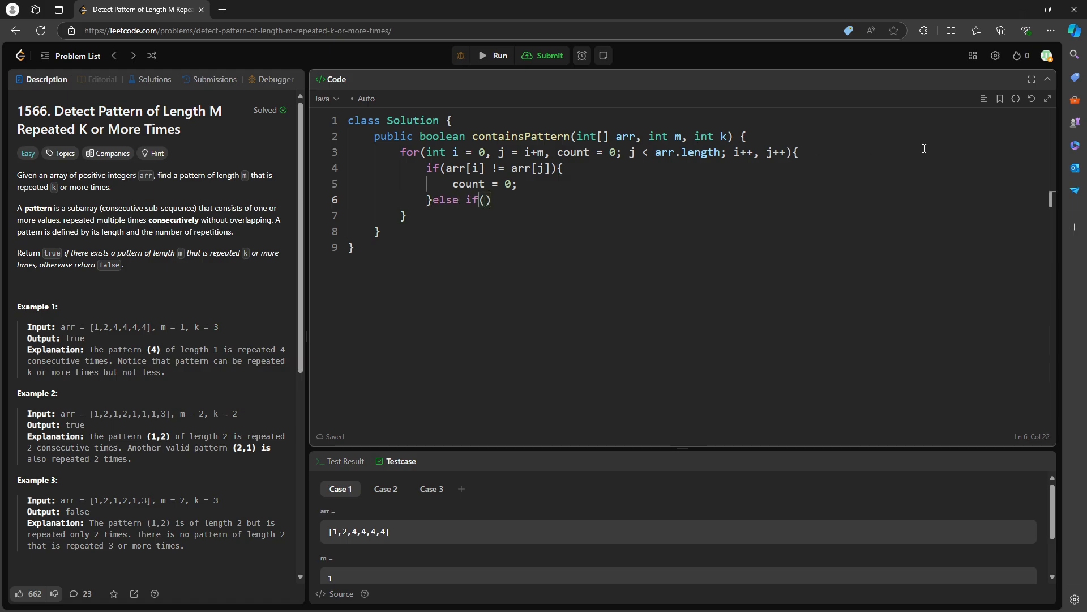
left_click_drag(445, 168, 516, 183)
type("{")
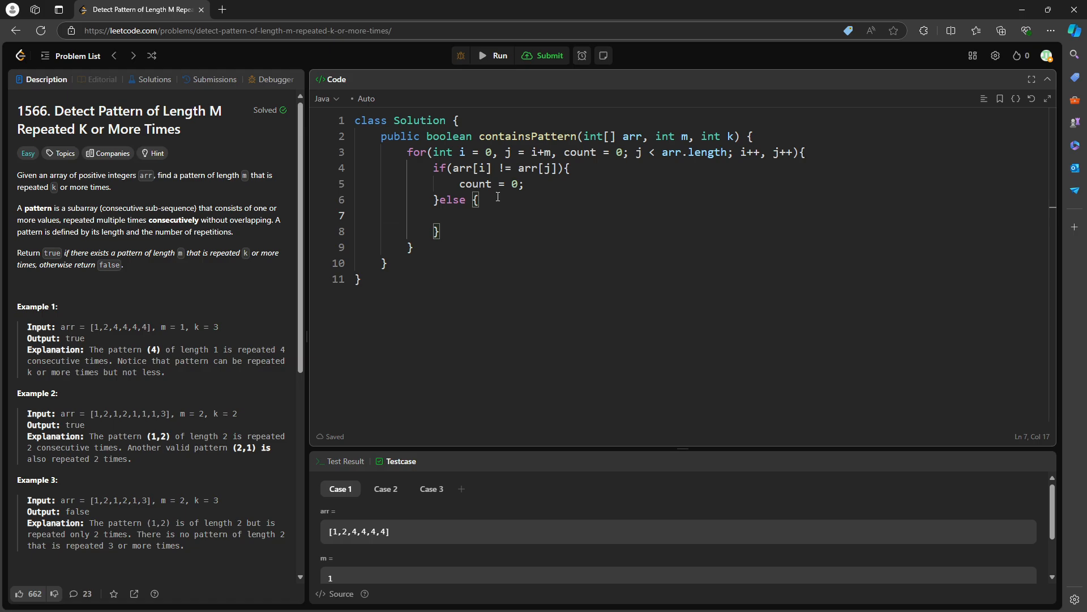
type("count++;")
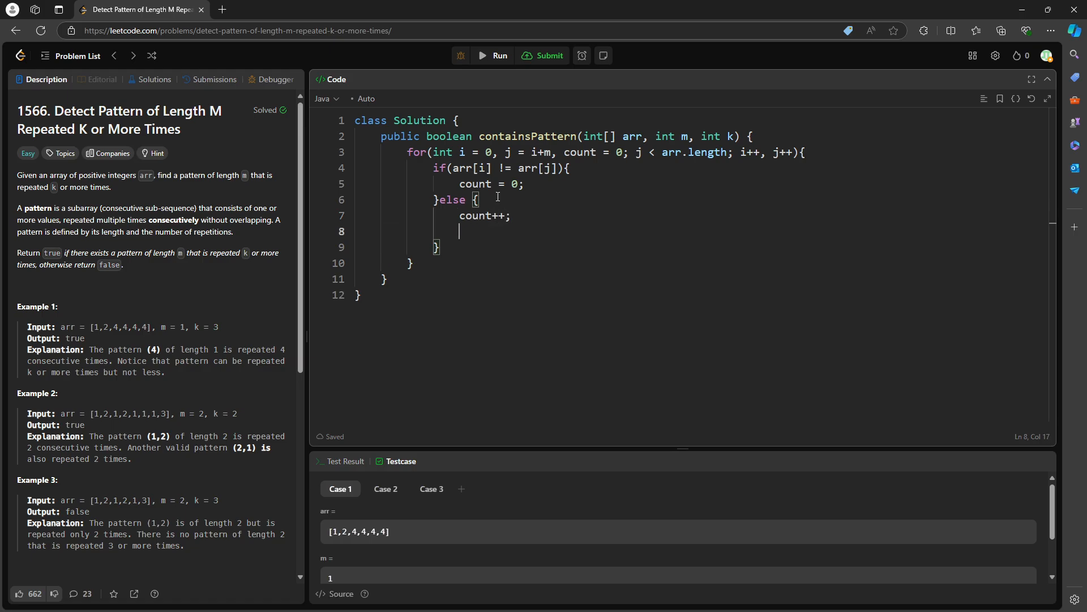
type("if(count )")
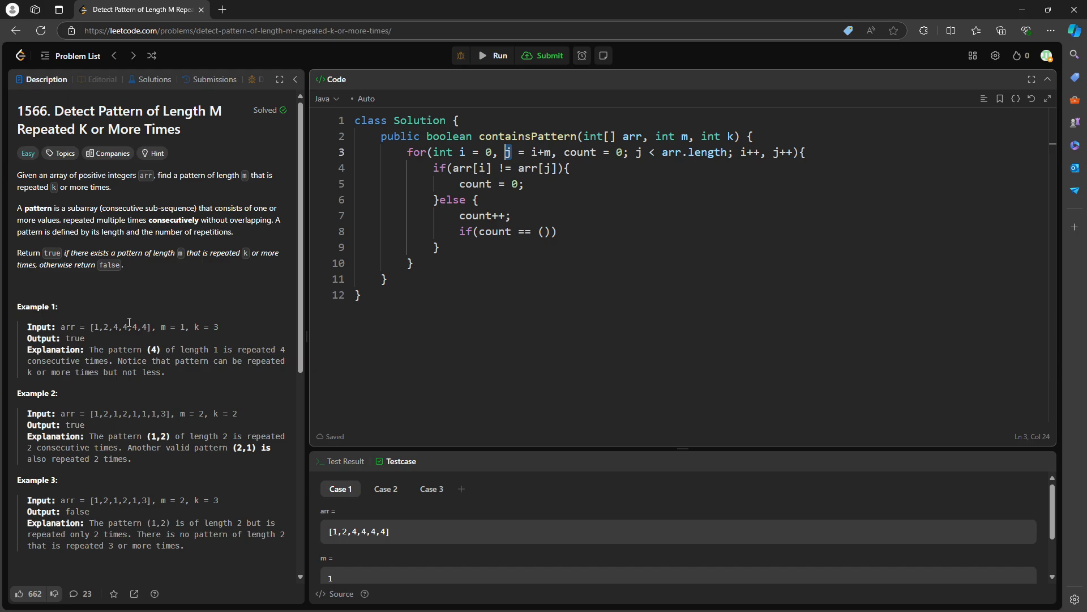
mouse_move(298, 326)
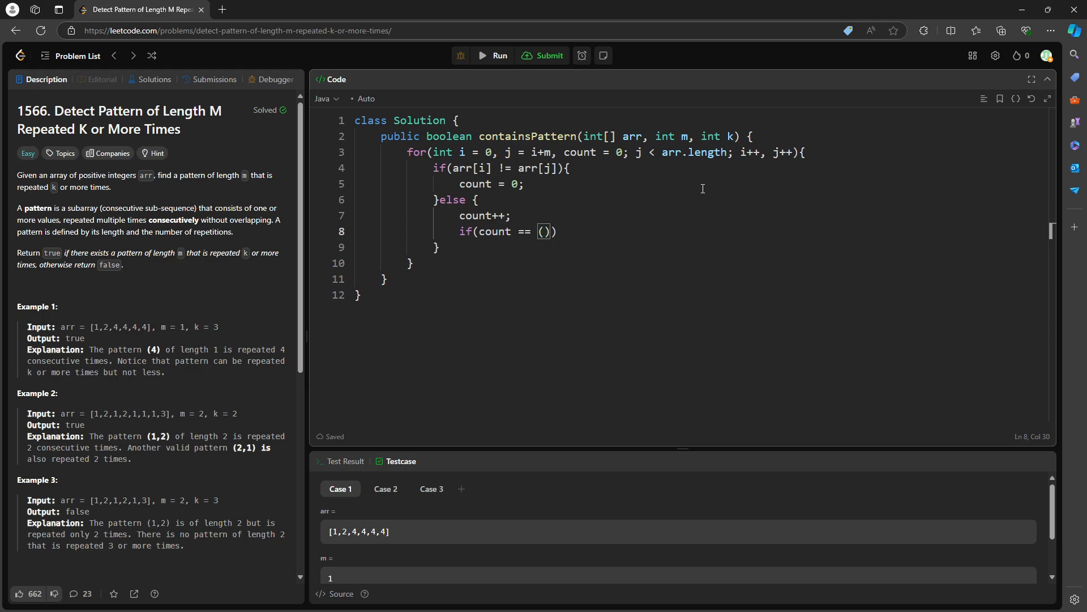
- Return true when count equals (k-1)*m, and return false after the loop
type("k-1")
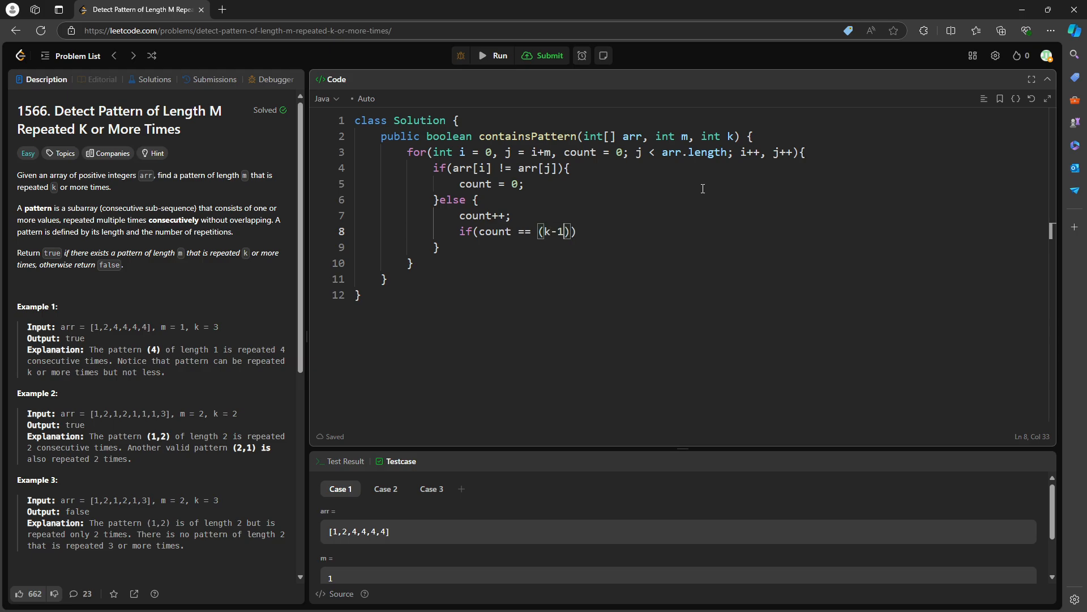
type("*m")
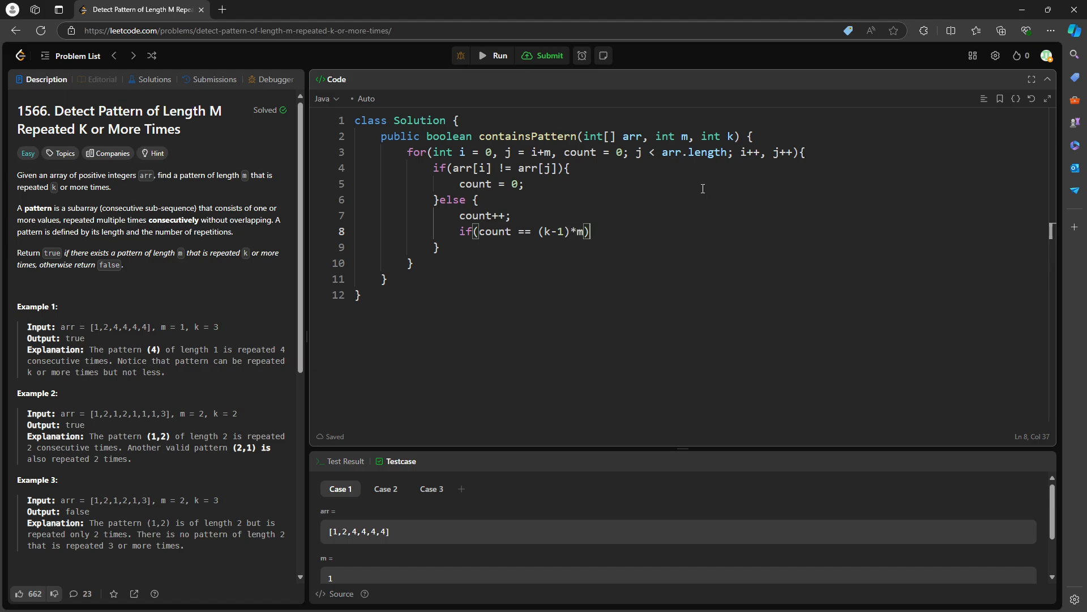
type("{")
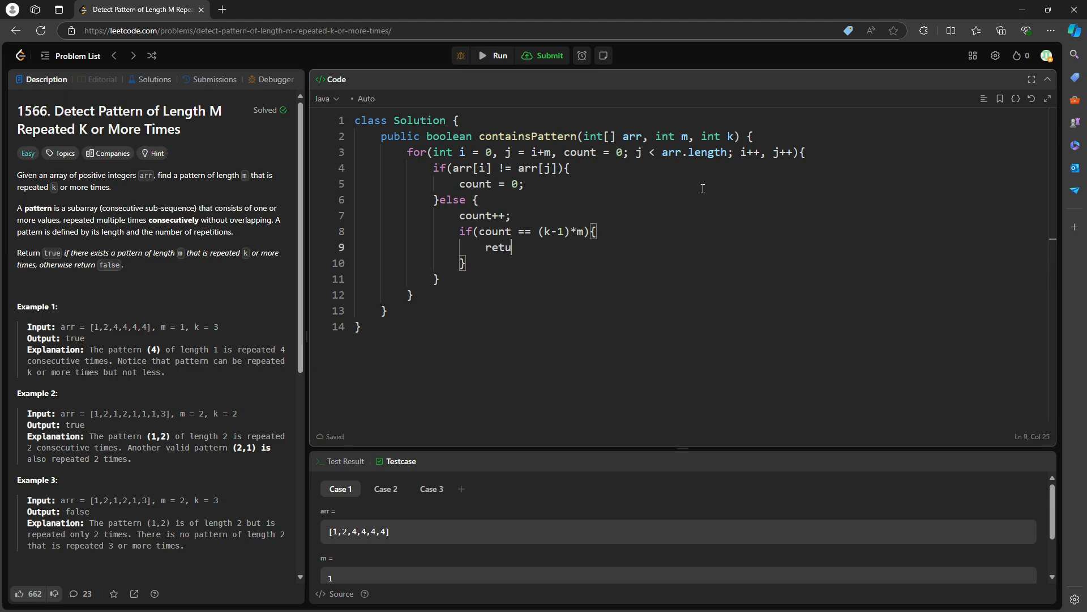
type("rn true;")
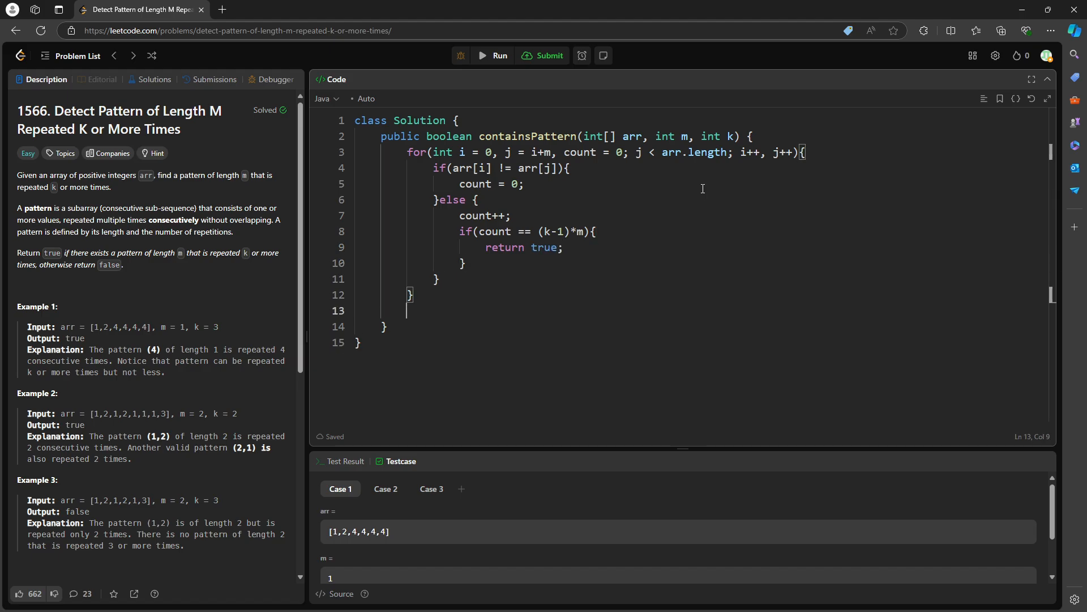
type("return false;")
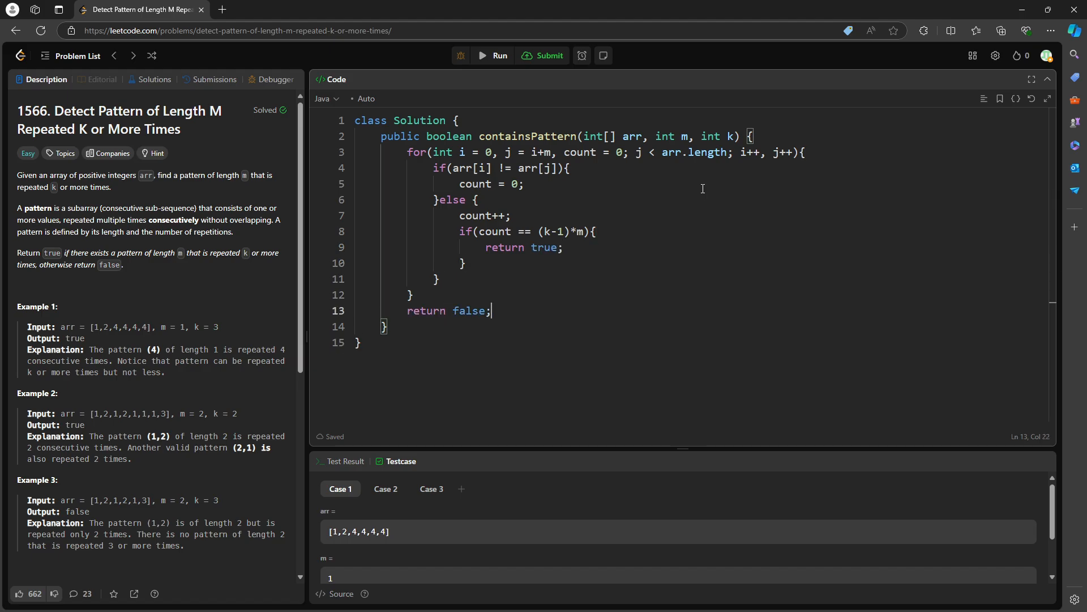
mouse_move(449, 195)
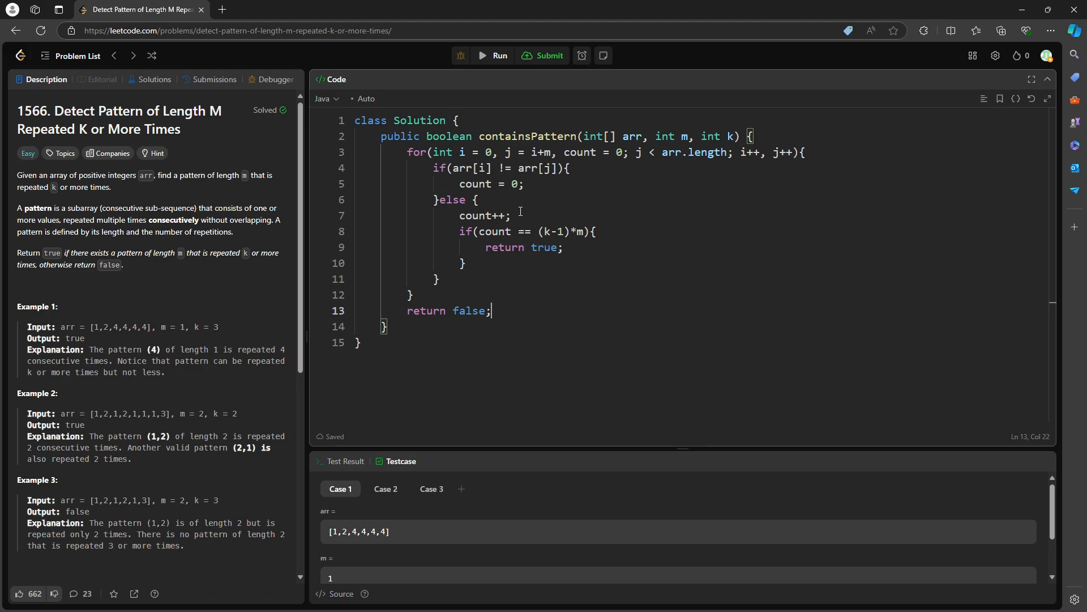
- Condense the else block into else if(++count == (k-1)*m) returning true, removing blank lines
left_click_drag(476, 200, 509, 216)
type("if(++count == (k-1)*m)")
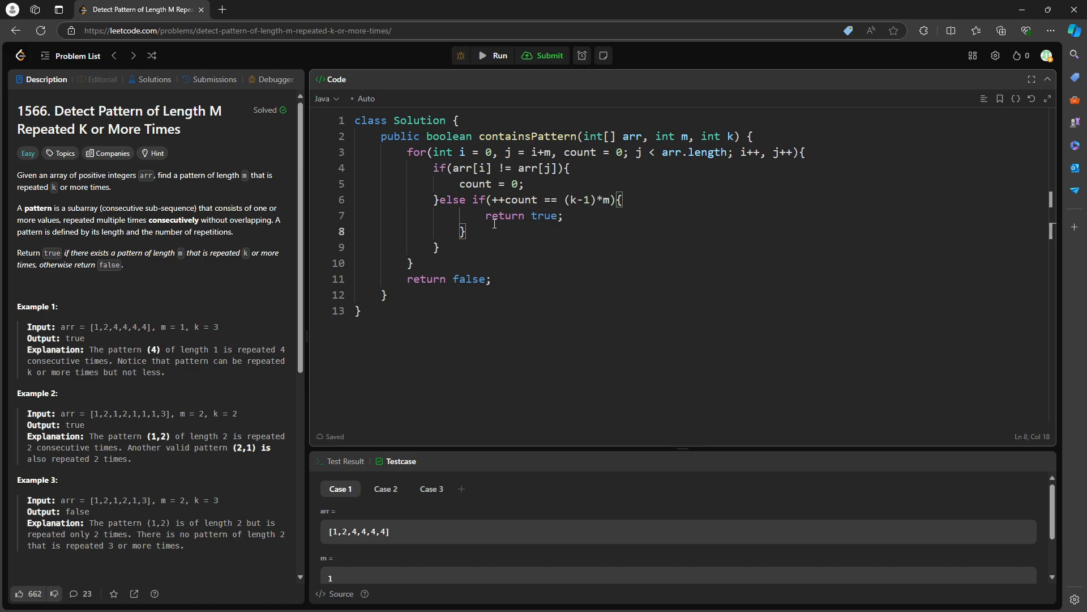
key("Enter")
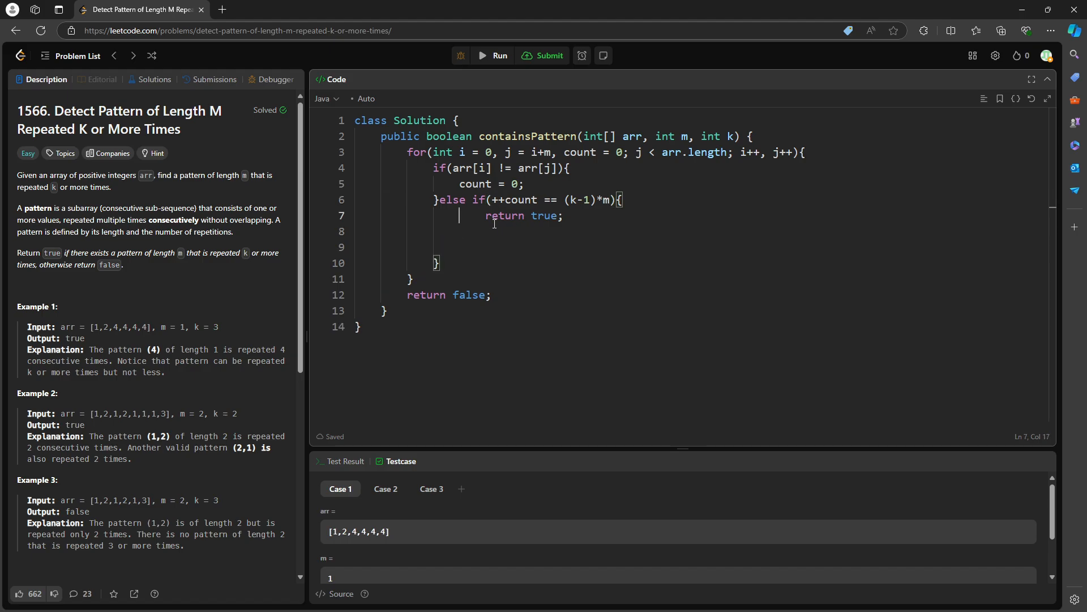
key("Backspace")
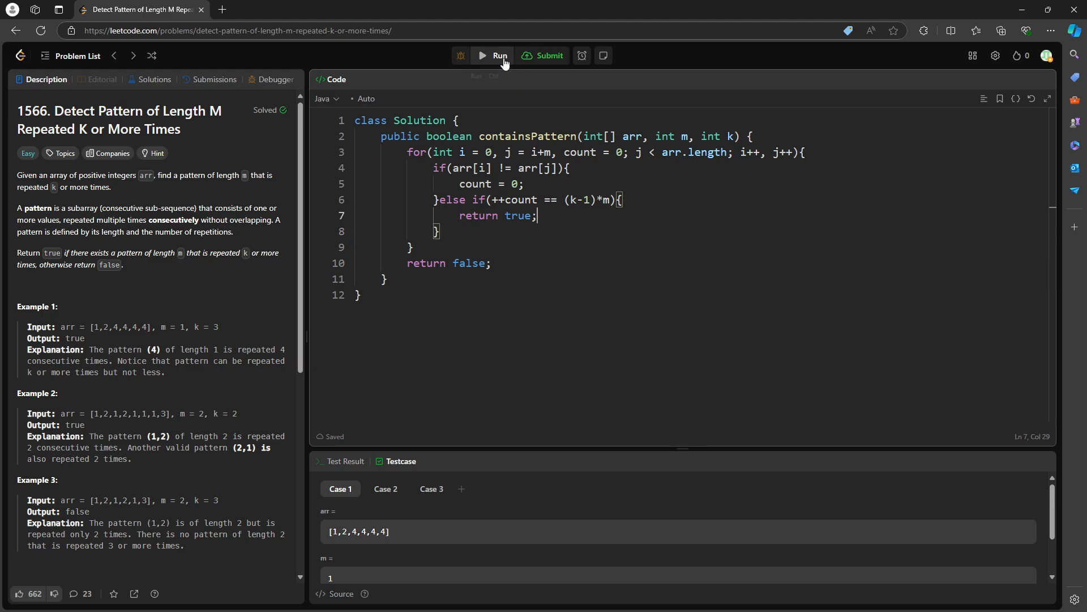
- Run the condensed Java solution on the sample cases, then submit it for judging
left_click(497, 55)
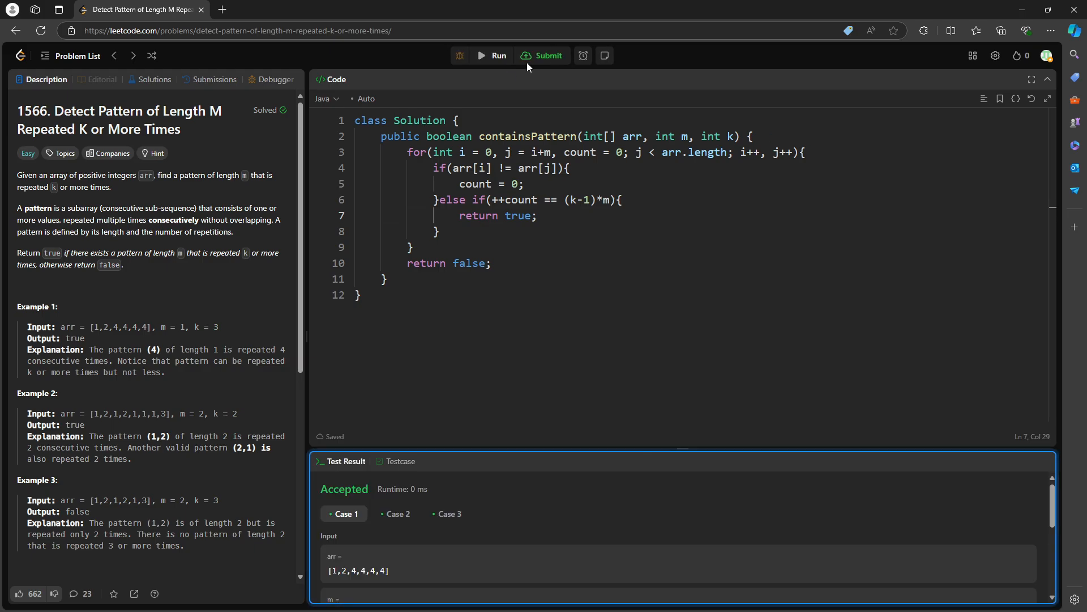
left_click(548, 55)
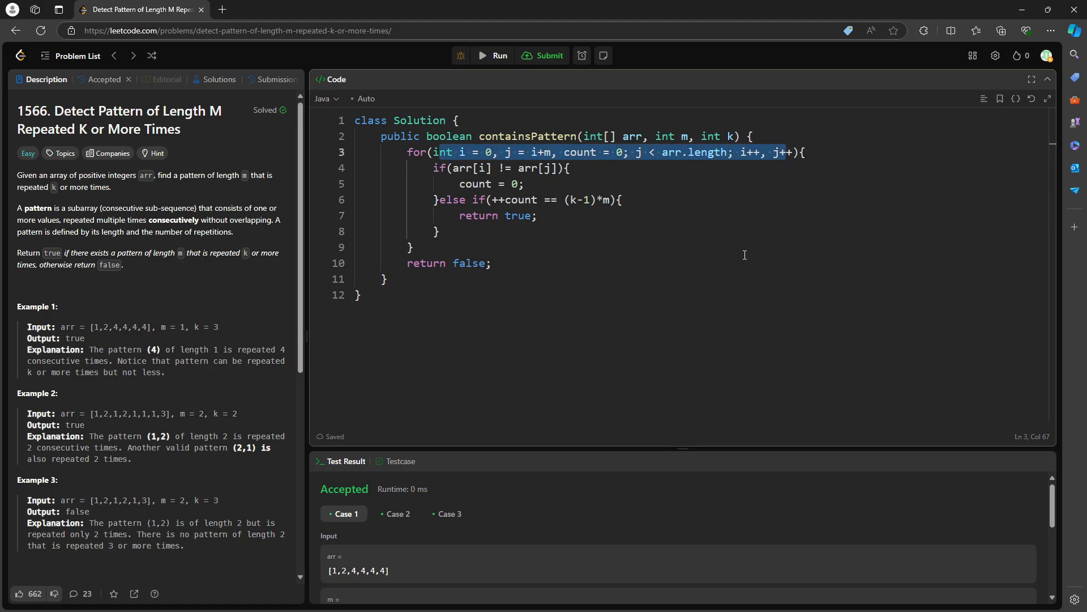
mouse_move(744, 255)
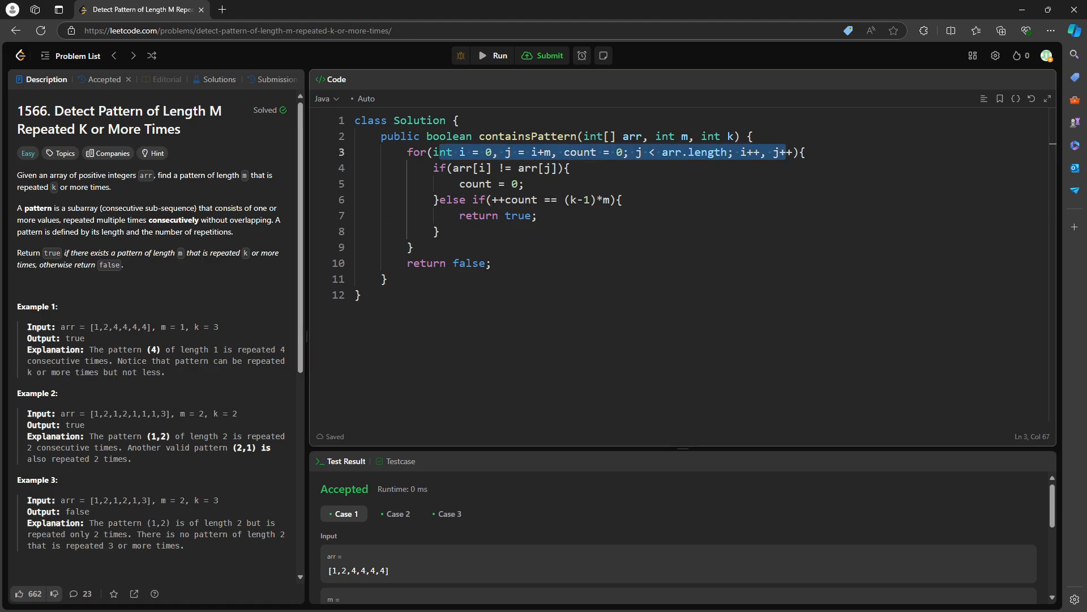